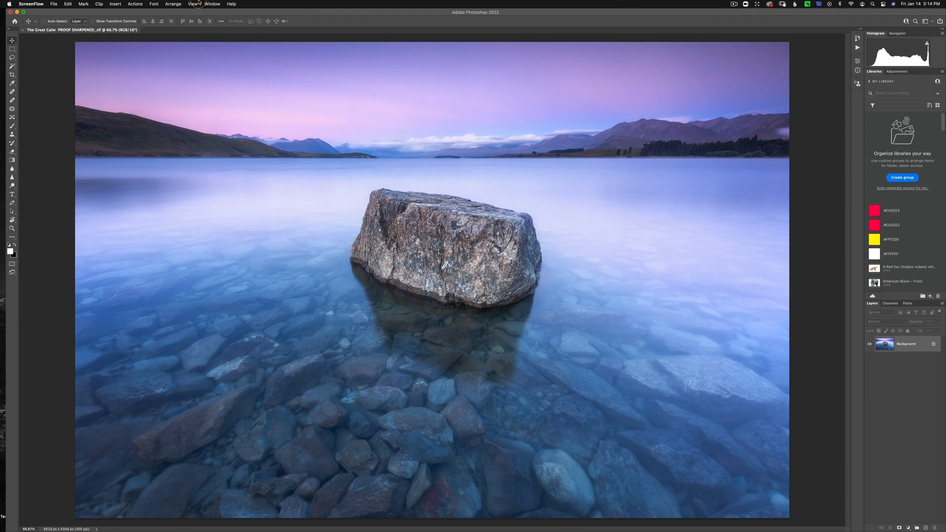
Dock the Toolbar into the right-hand dock, float the Histogram/Navigator group over the photo, then redock it
{"action": "left_click", "coordinate": [212, 3]}
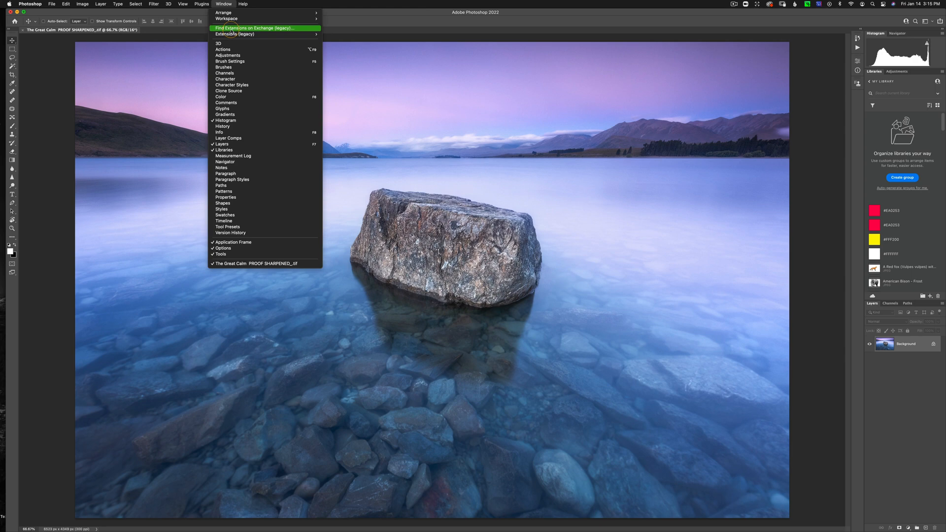
{"action": "mouse_move", "coordinate": [226, 17]}
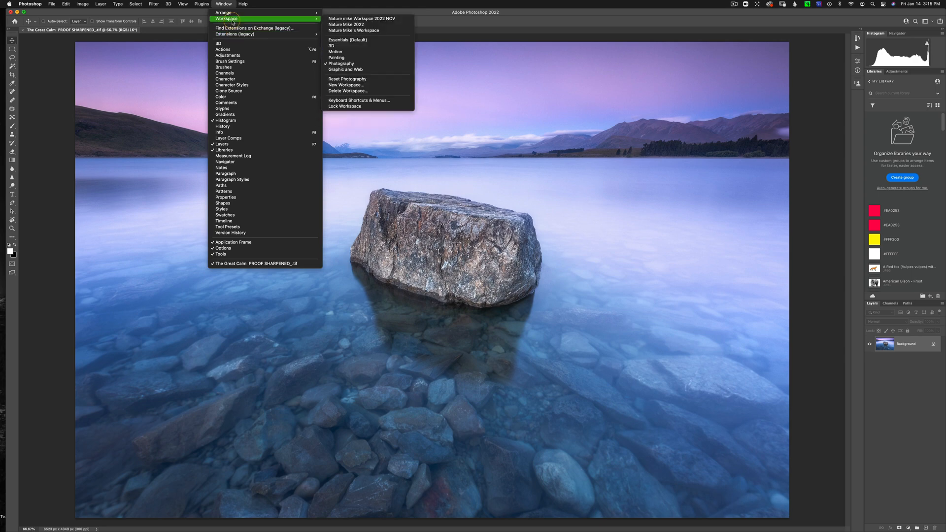
{"action": "mouse_move", "coordinate": [340, 64]}
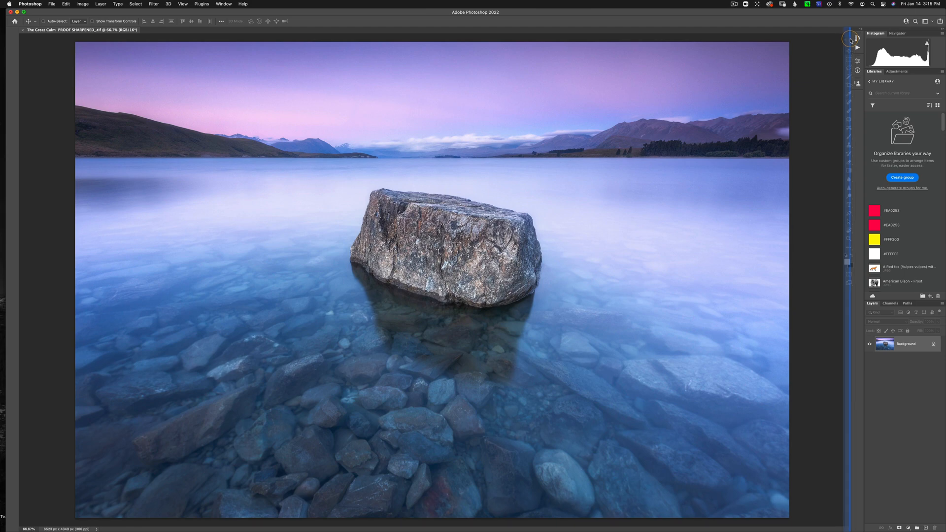
{"action": "left_click", "coordinate": [853, 38]}
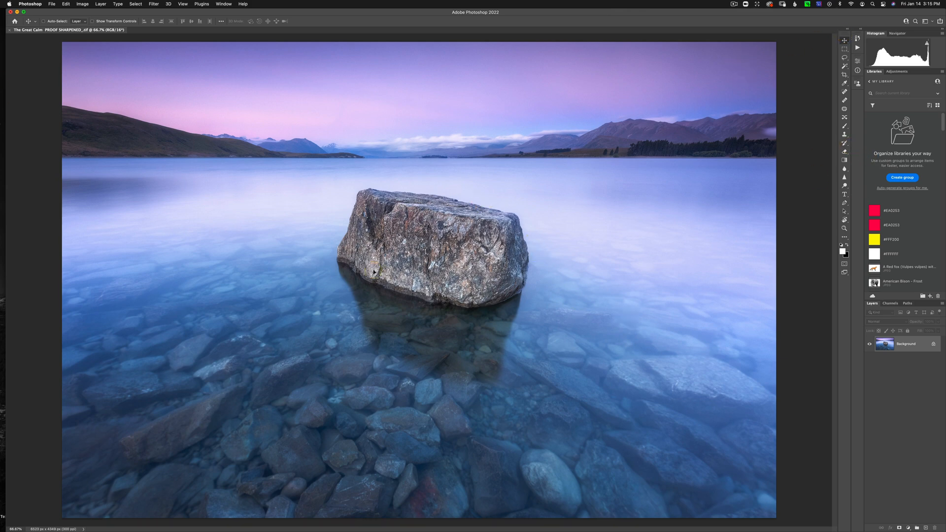
{"action": "mouse_move", "coordinate": [639, 249]}
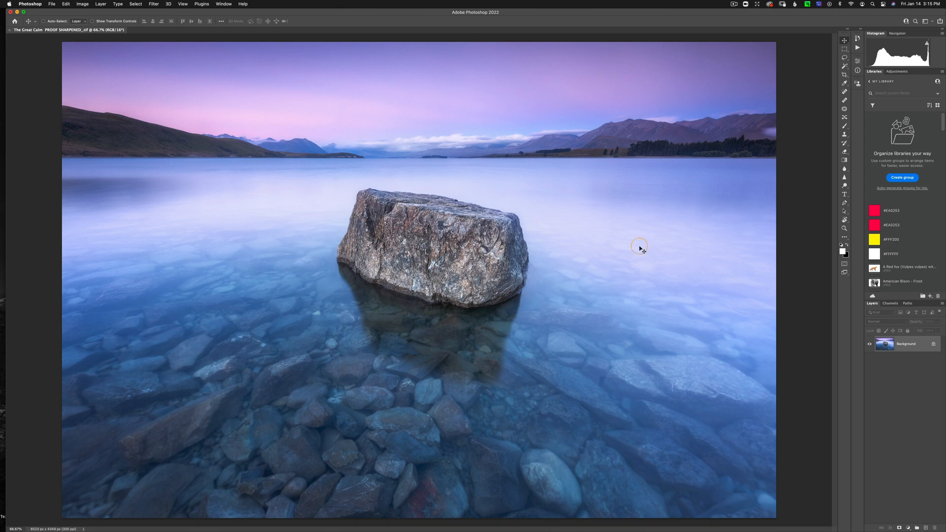
{"action": "mouse_move", "coordinate": [548, 219]}
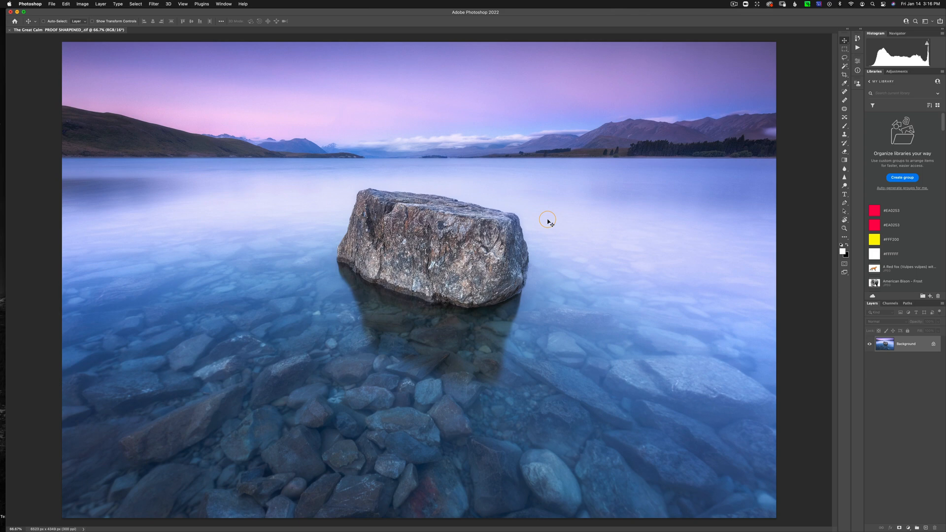
{"action": "mouse_move", "coordinate": [880, 36]}
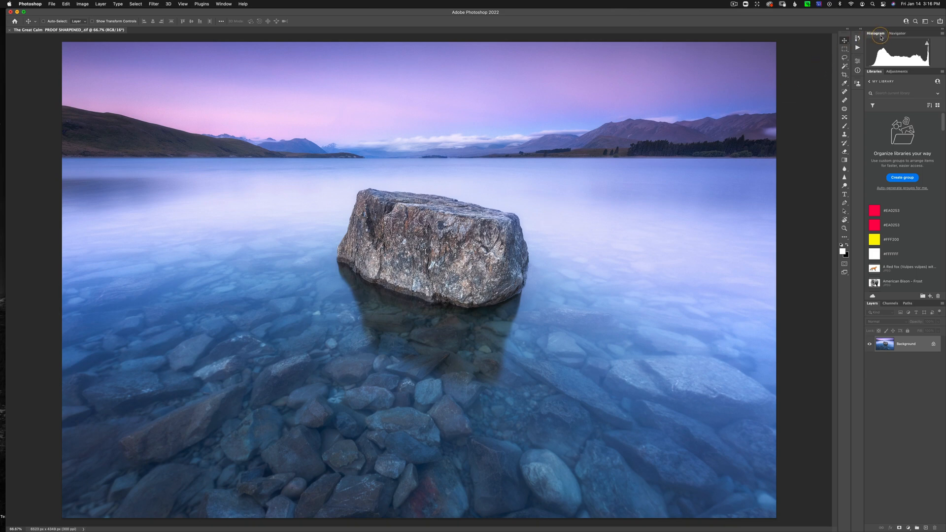
{"action": "left_click_drag", "start_coordinate": [865, 34], "coordinate": [604, 107]}
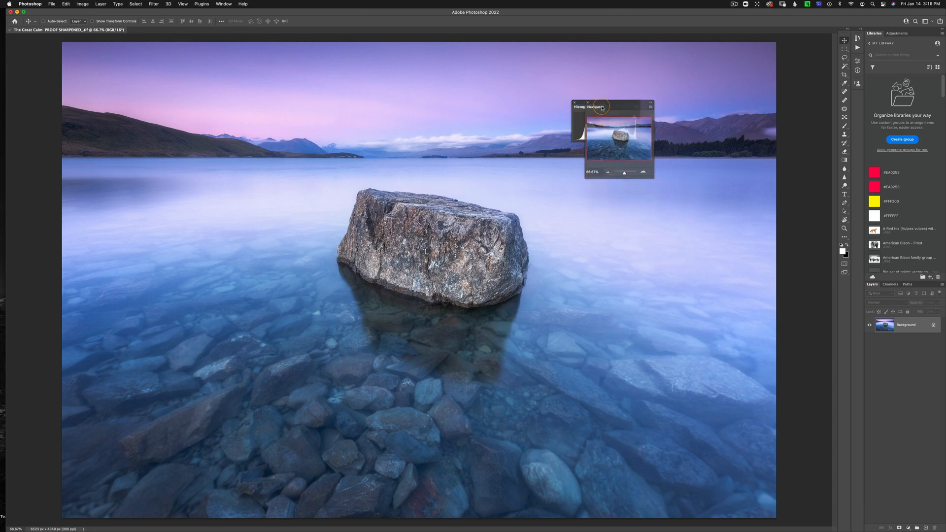
{"action": "left_click_drag", "start_coordinate": [600, 106], "coordinate": [607, 106]}
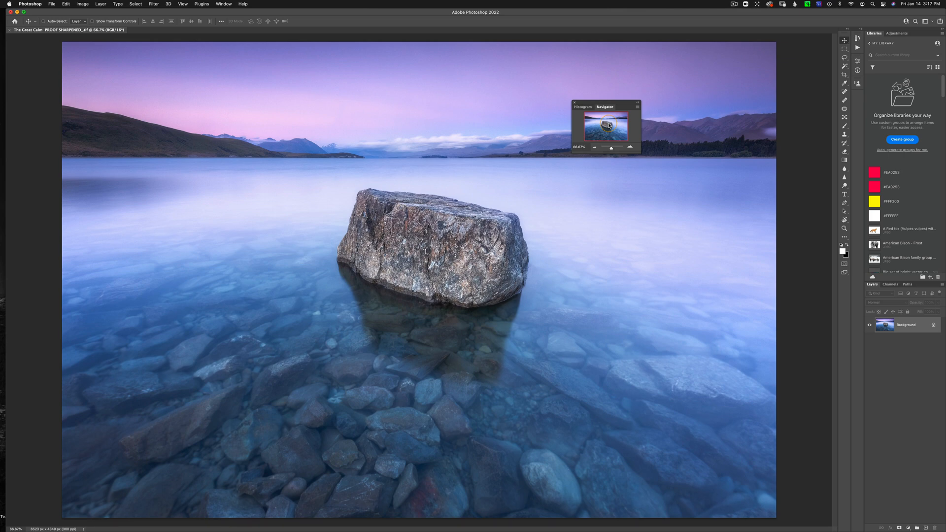
{"action": "left_click", "coordinate": [224, 4]}
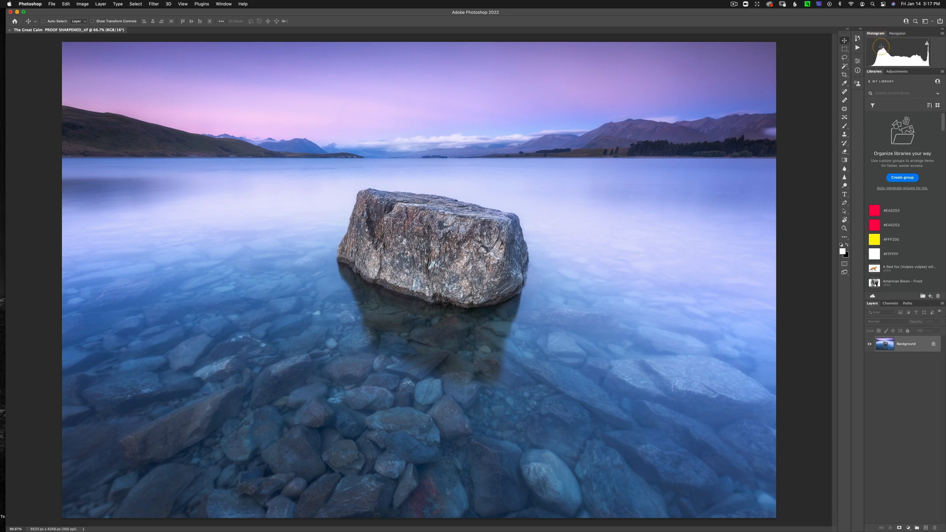
{"action": "mouse_move", "coordinate": [879, 66]}
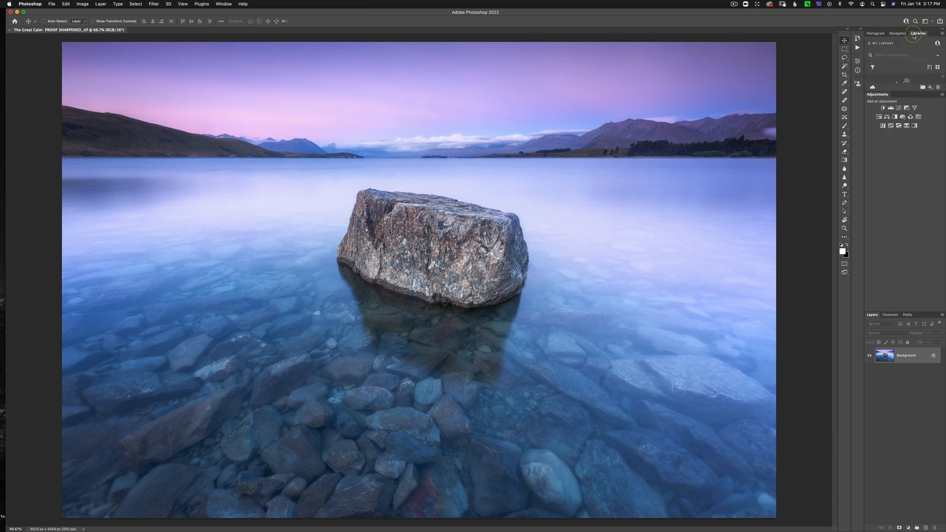
Tab Libraries and History into the Histogram/Navigator group, closing Actions and Adjustments
{"action": "left_click", "coordinate": [224, 4]}
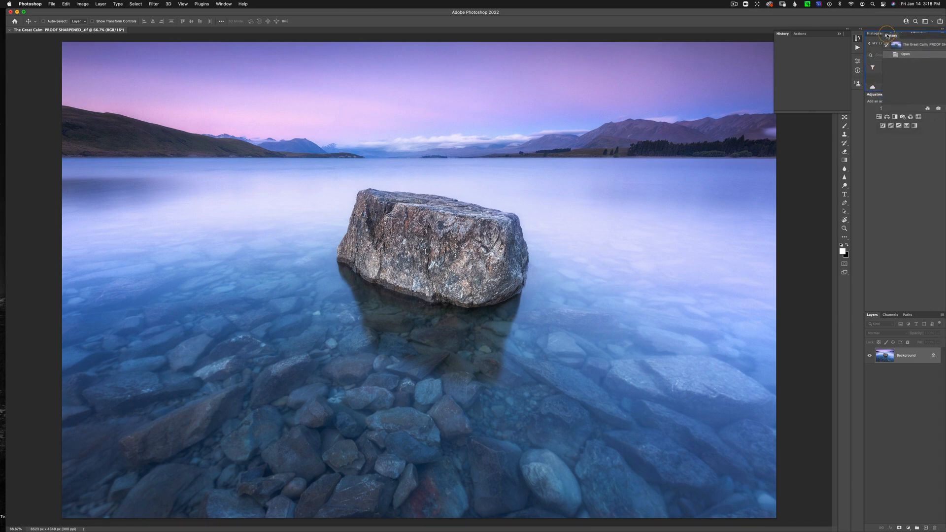
{"action": "left_click", "coordinate": [918, 34]}
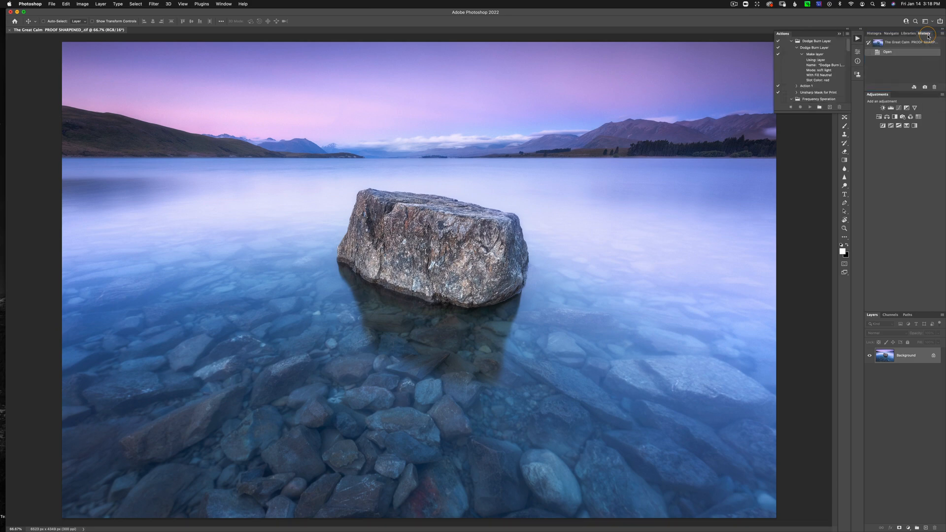
{"action": "left_click", "coordinate": [925, 34]}
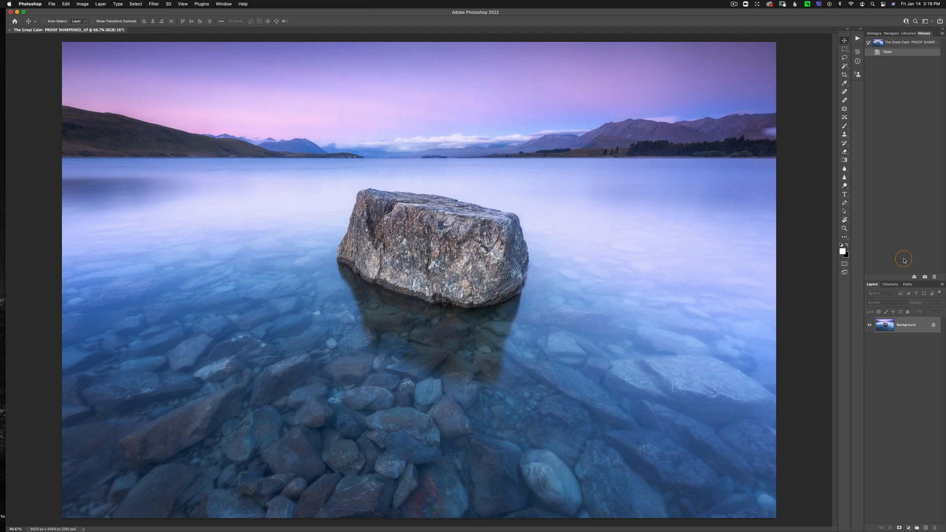
{"action": "mouse_move", "coordinate": [888, 189]}
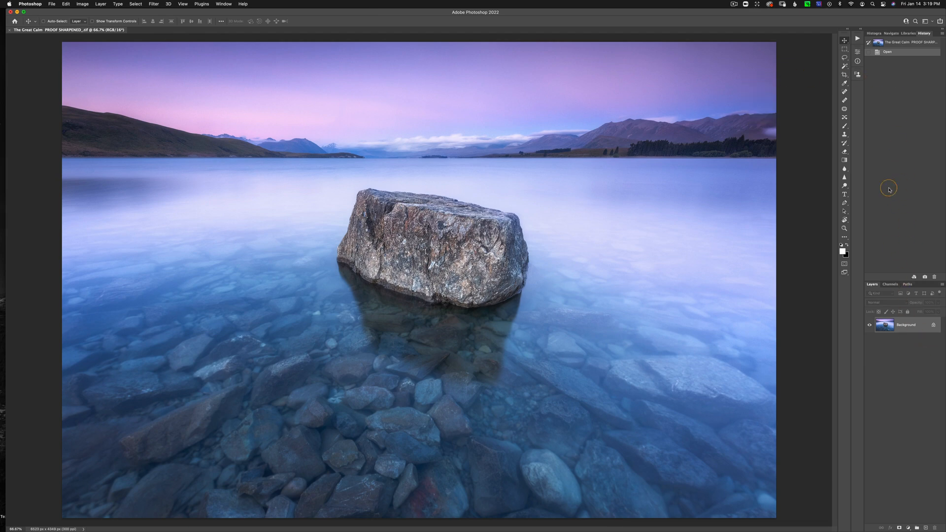
{"action": "mouse_move", "coordinate": [874, 284]}
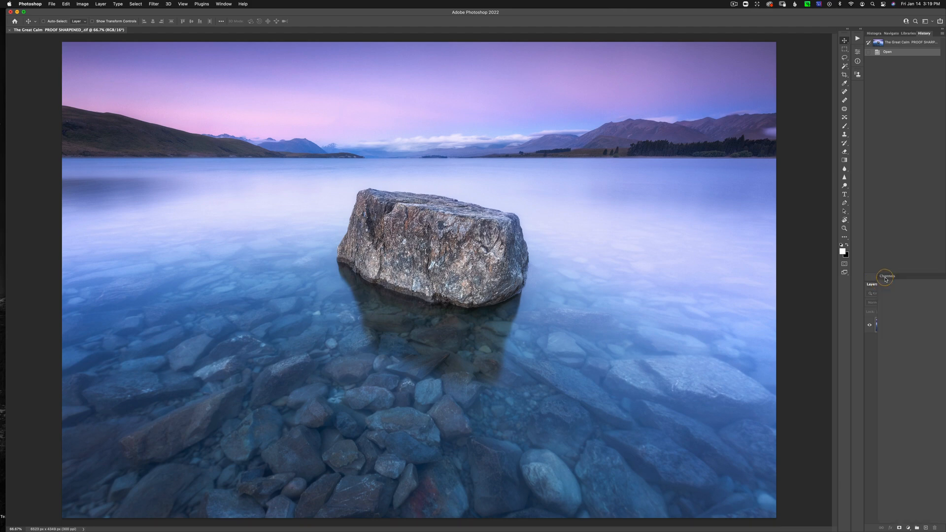
Pull Channels into its own group above Layers and move Paths into it
{"action": "left_click", "coordinate": [872, 284]}
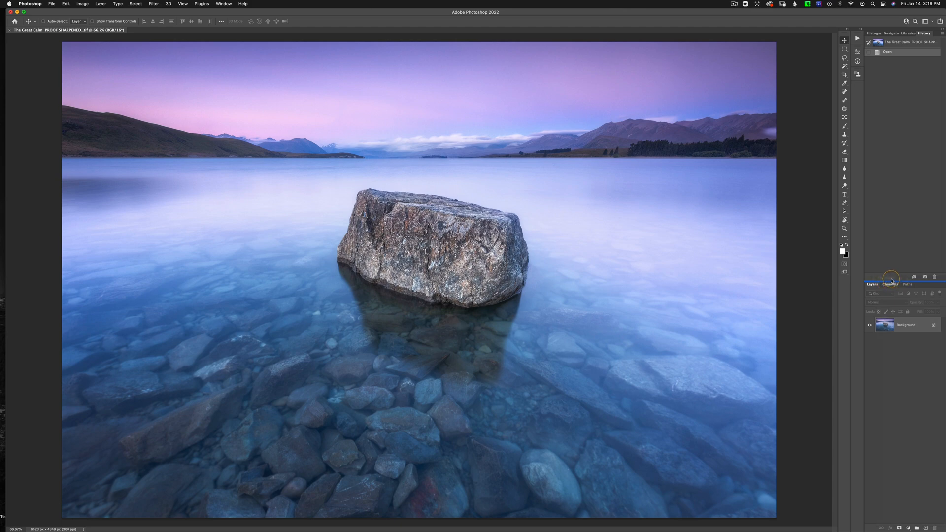
{"action": "left_click", "coordinate": [891, 284]}
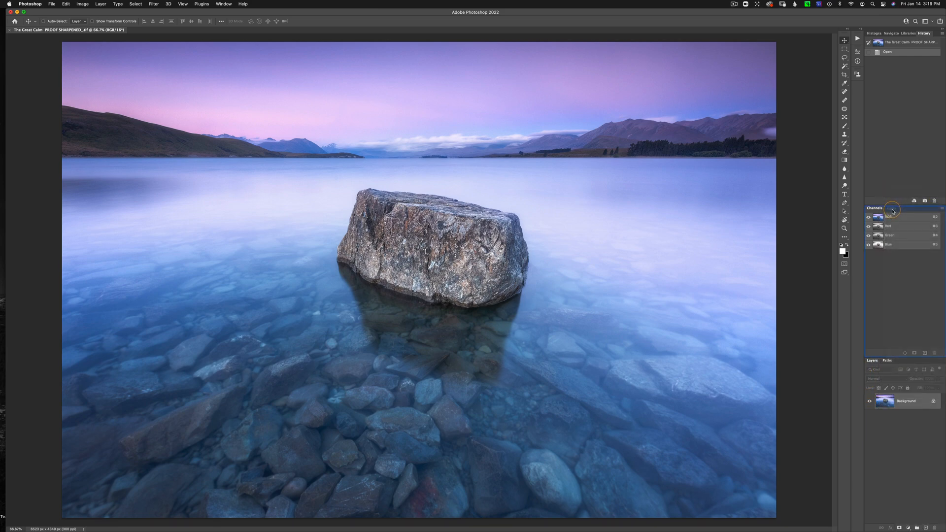
{"action": "left_click", "coordinate": [892, 208]}
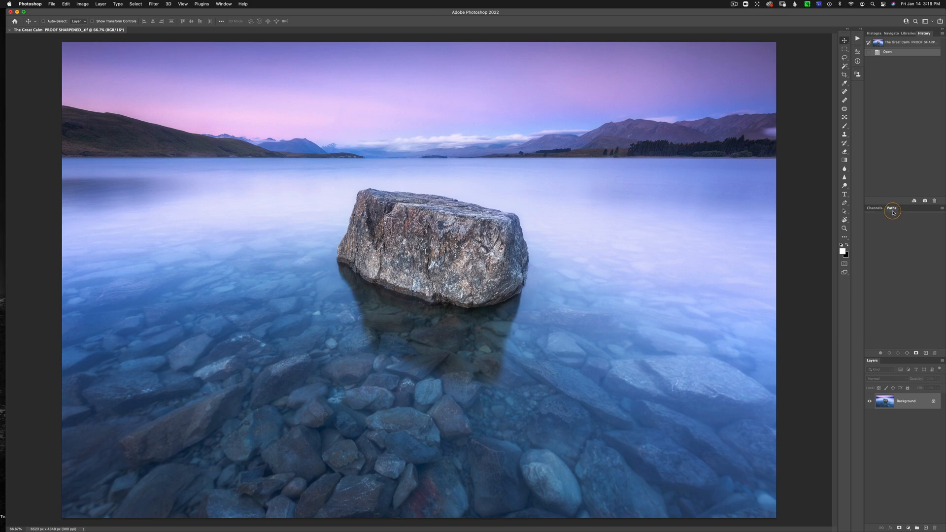
Show Properties and Character from the Window menu and tab both into the Channels/Paths group
{"action": "left_click", "coordinate": [224, 3]}
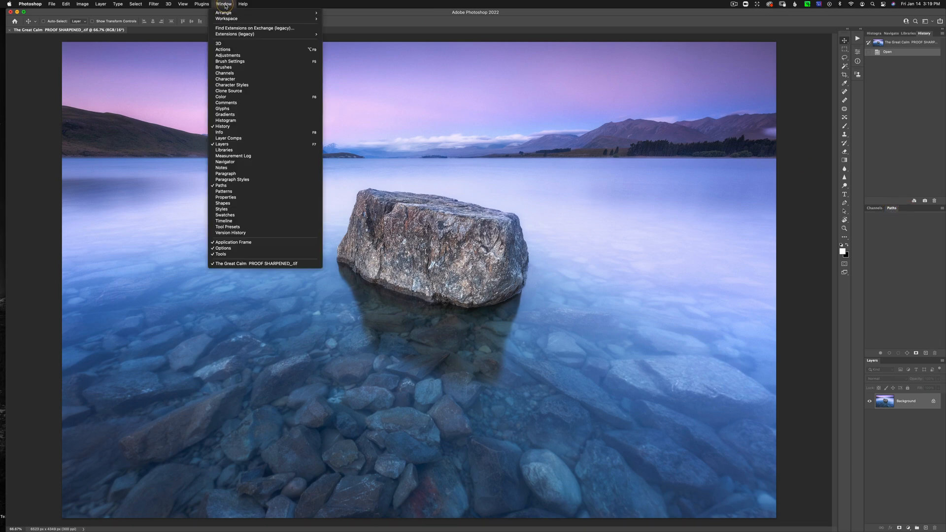
{"action": "mouse_move", "coordinate": [226, 197]}
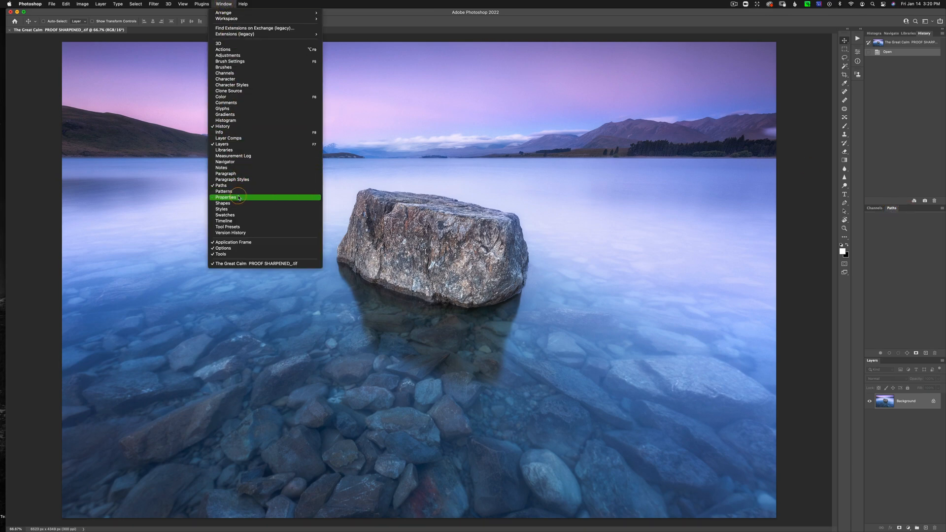
{"action": "left_click", "coordinate": [225, 197]}
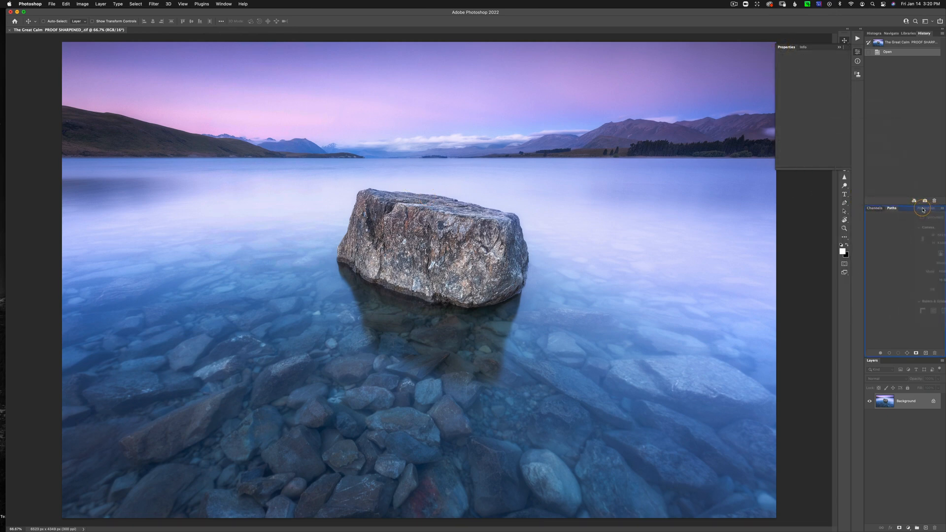
{"action": "left_click", "coordinate": [910, 208]}
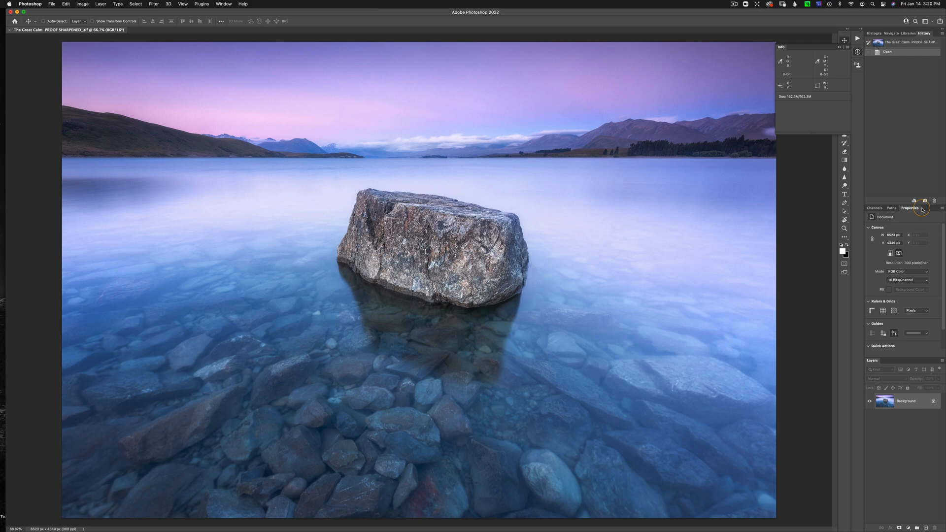
{"action": "left_click", "coordinate": [223, 4]}
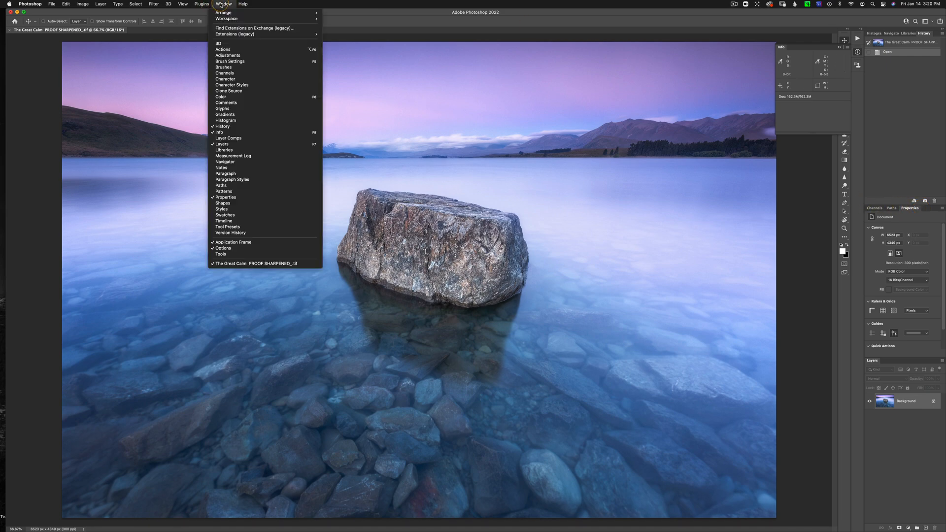
{"action": "mouse_move", "coordinate": [239, 79]}
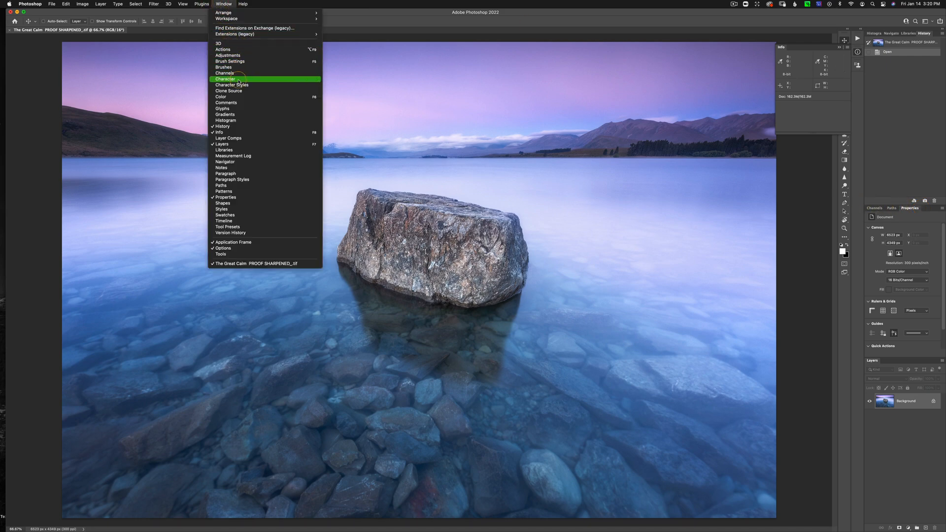
{"action": "left_click", "coordinate": [225, 78]}
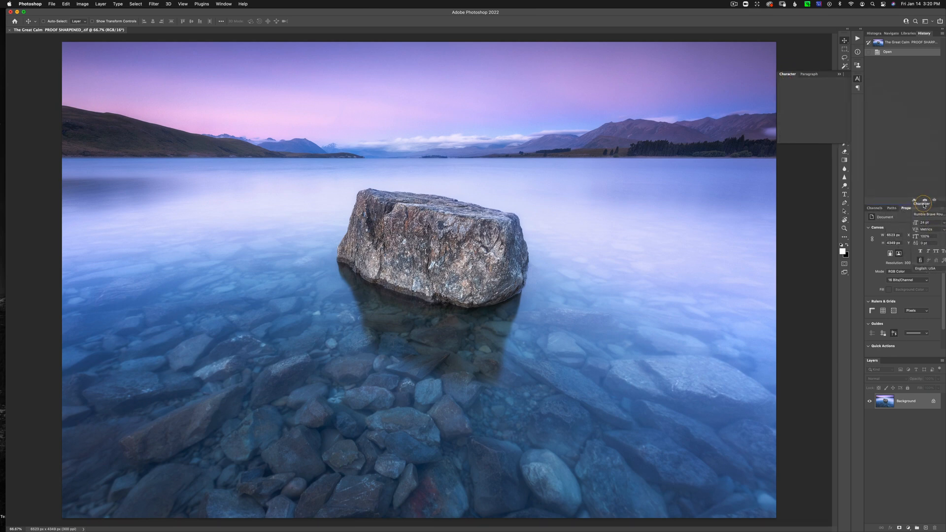
{"action": "left_click", "coordinate": [923, 208]}
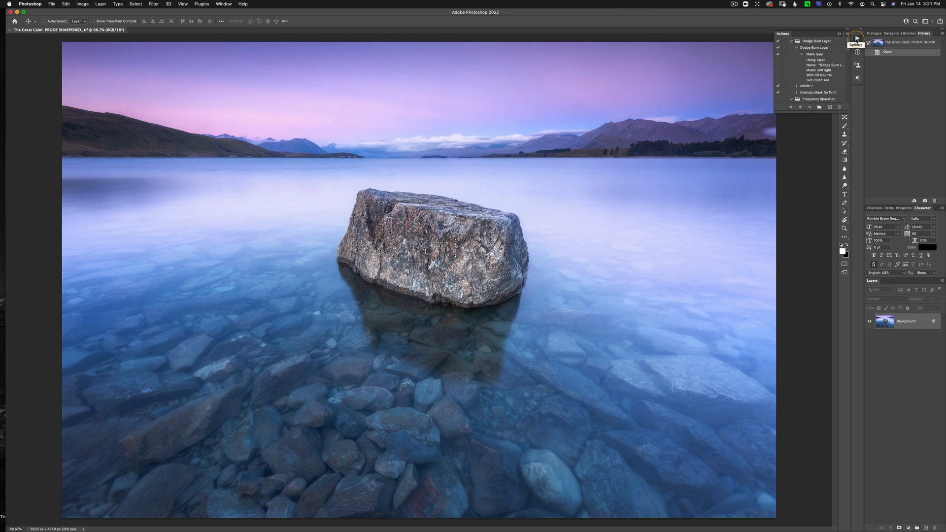
Briefly show Actions, Info and Clone Source from the icon column, then close Paragraph via its flyout menu
{"action": "left_click", "coordinate": [847, 34]}
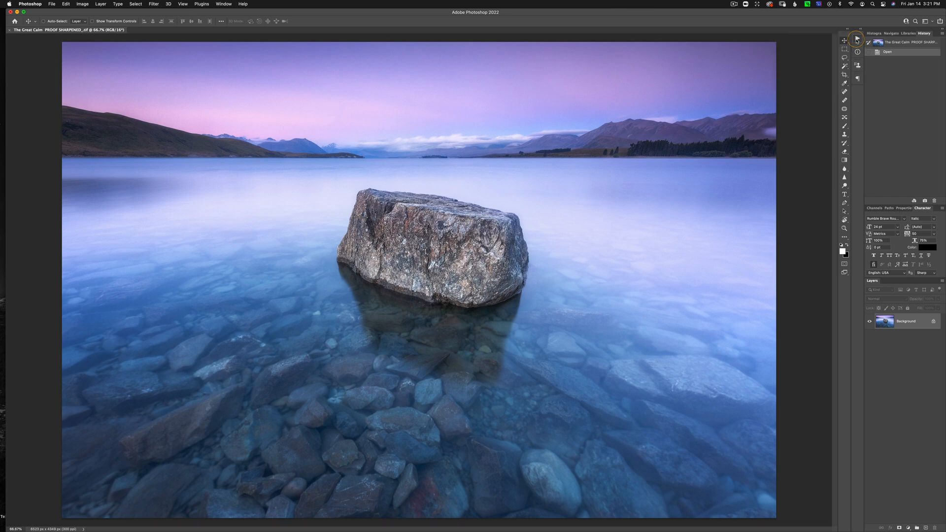
{"action": "left_click", "coordinate": [858, 54]}
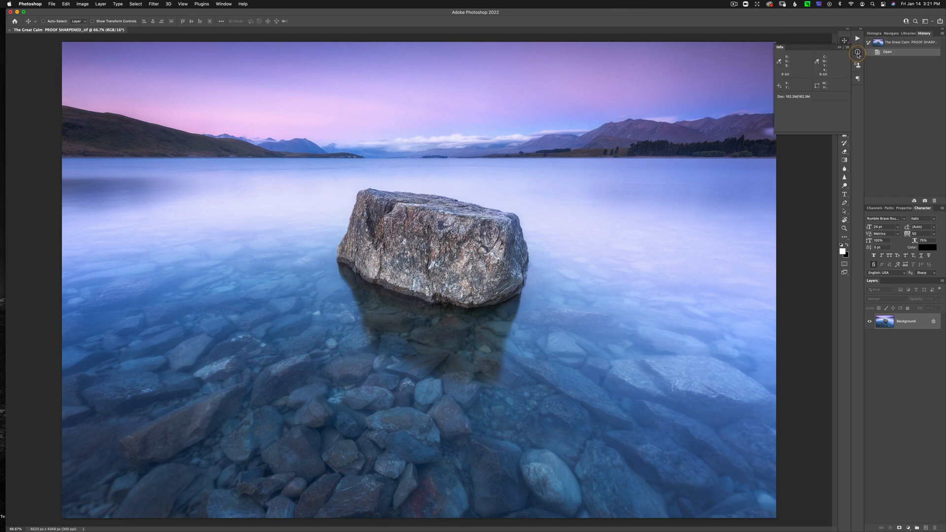
{"action": "left_click", "coordinate": [840, 47]}
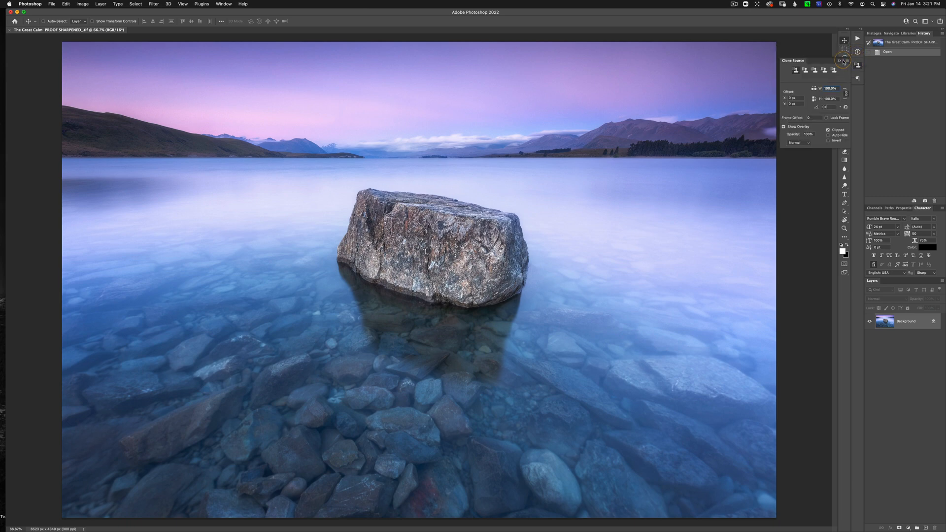
{"action": "left_click", "coordinate": [840, 60]}
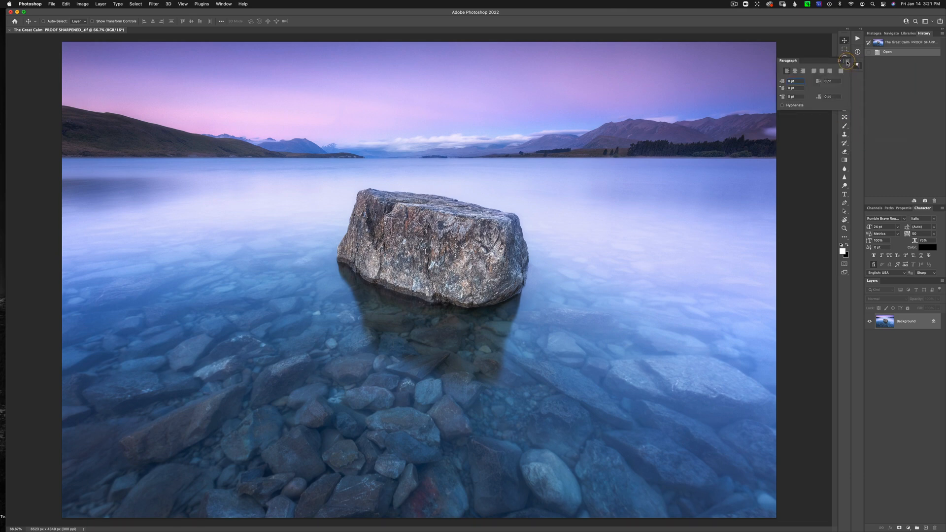
{"action": "left_click", "coordinate": [840, 63]}
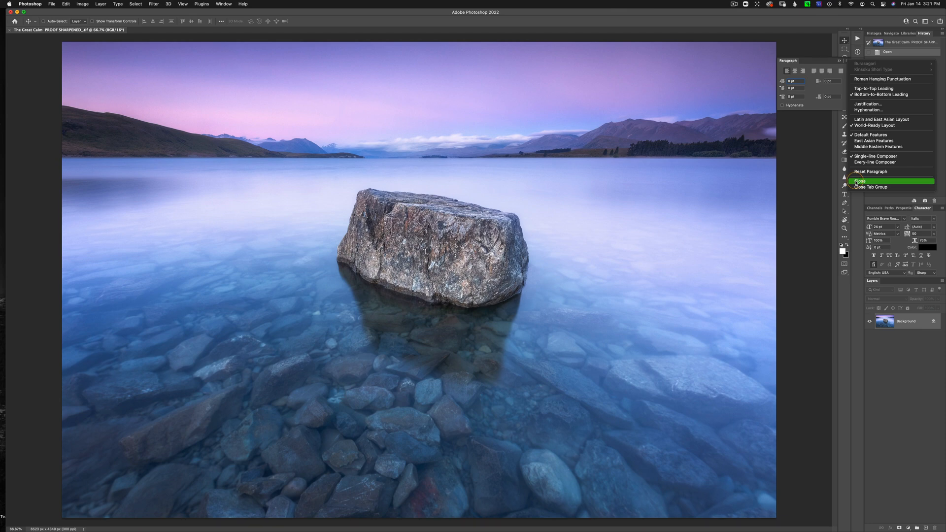
{"action": "left_click", "coordinate": [861, 181]}
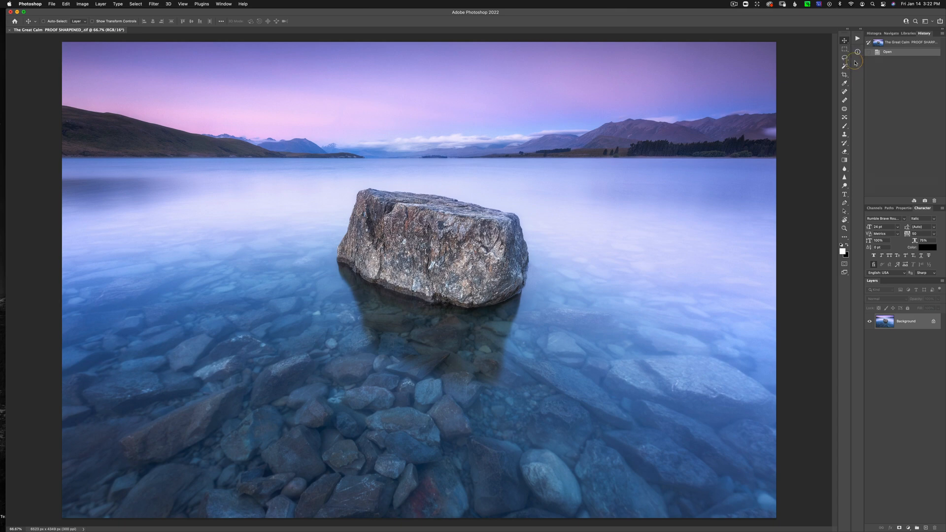
{"action": "left_click", "coordinate": [223, 4]}
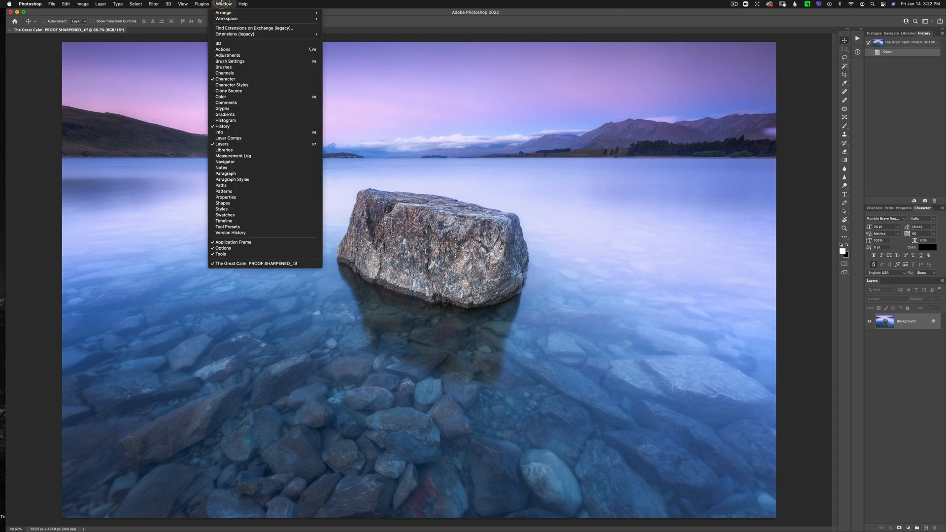
{"action": "mouse_move", "coordinate": [228, 50]}
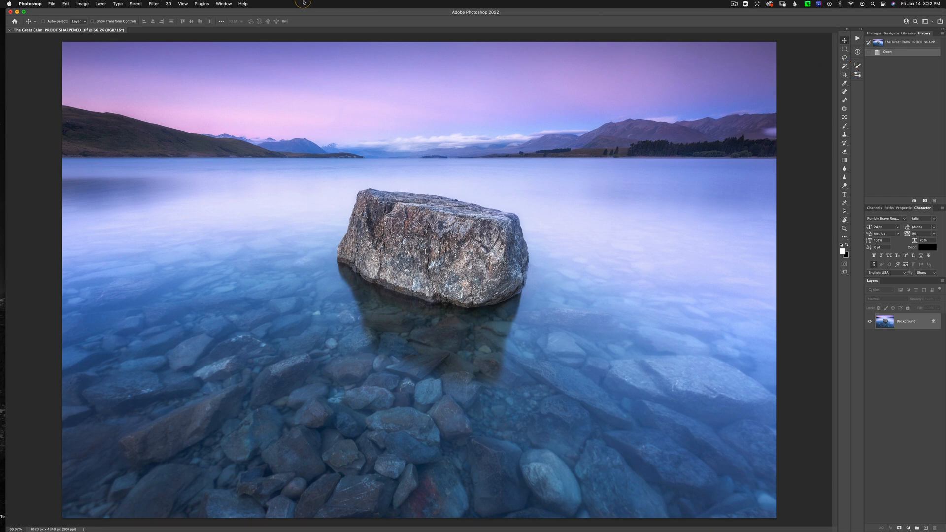
Save the layout as a new workspace named 'Photography Setup' with Menus ticked
{"action": "left_click", "coordinate": [224, 4]}
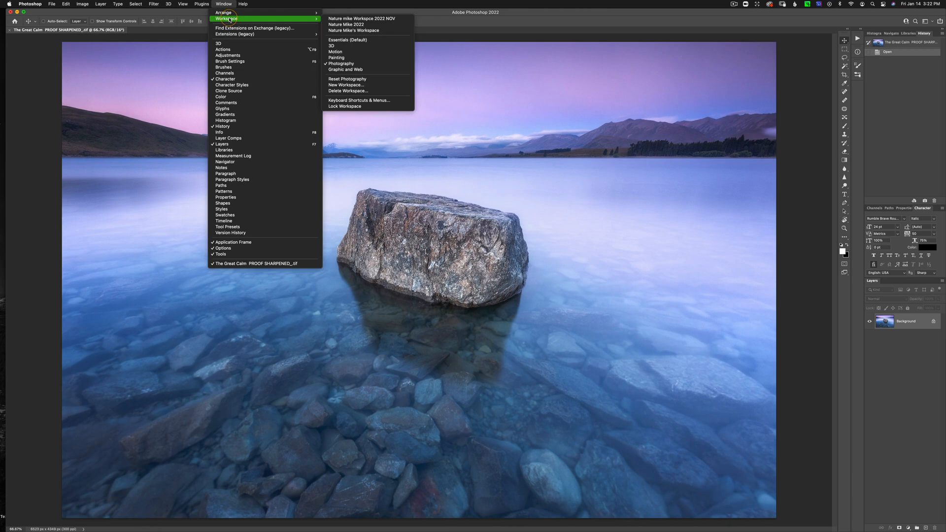
{"action": "mouse_move", "coordinate": [345, 24]}
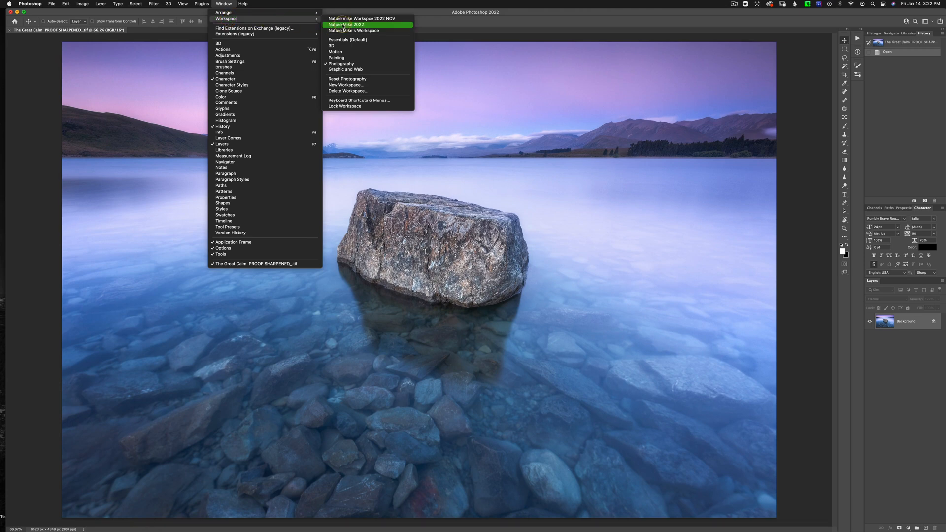
{"action": "mouse_move", "coordinate": [344, 85]}
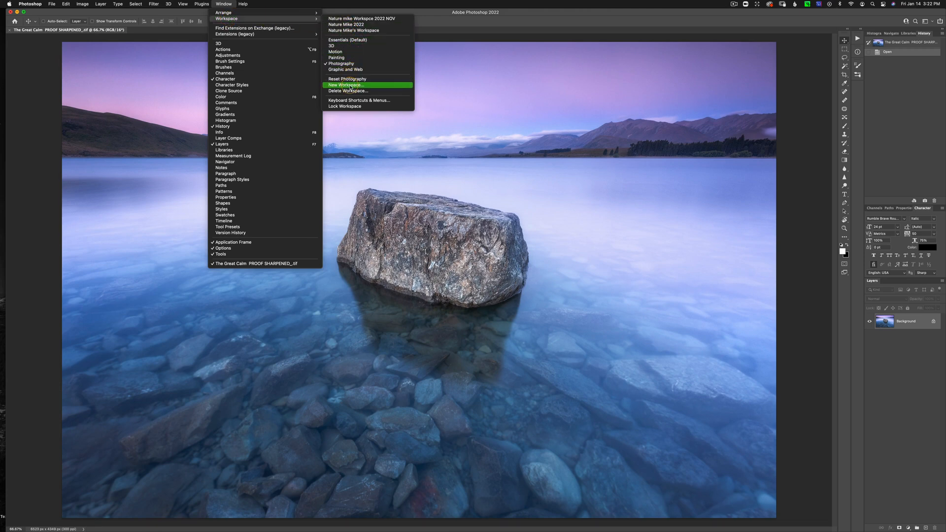
{"action": "left_click", "coordinate": [345, 84]}
{"action": "type", "text": "Mike's"}
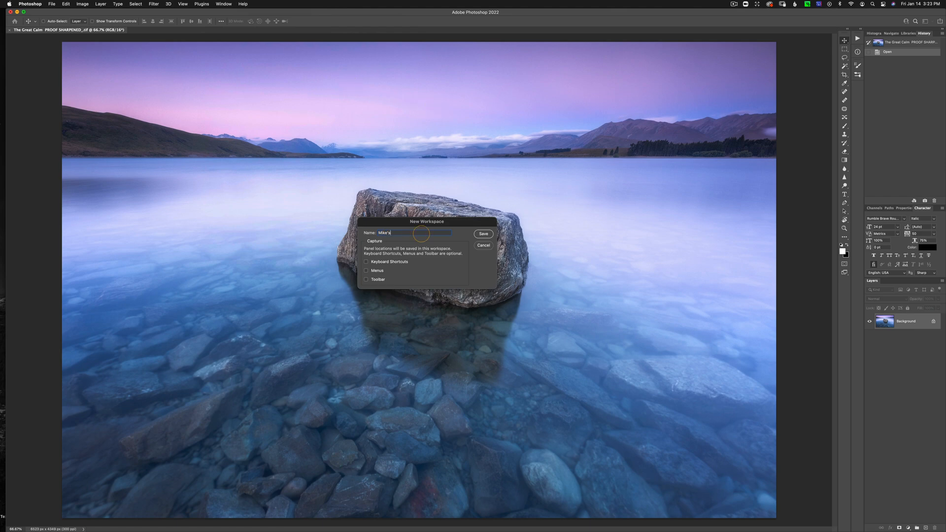
{"action": "type", "text": "Photography"}
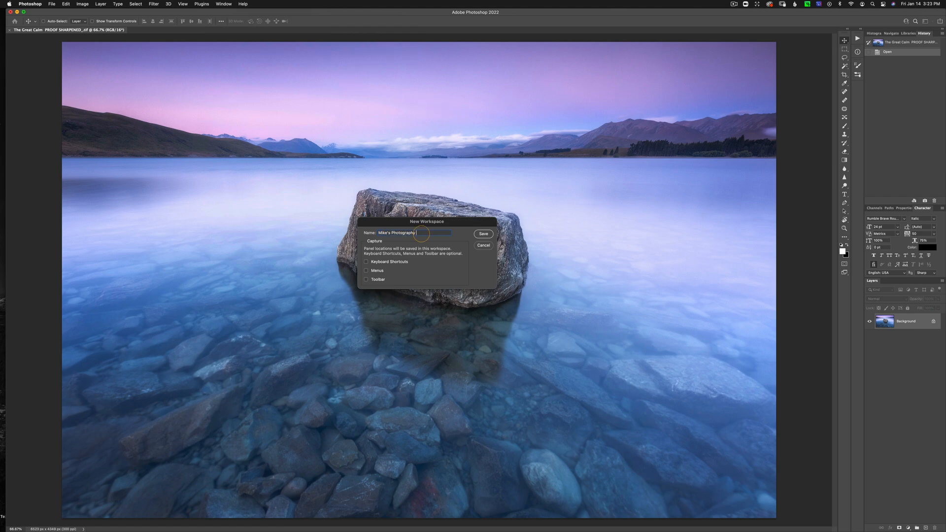
{"action": "type", "text": "Setup"}
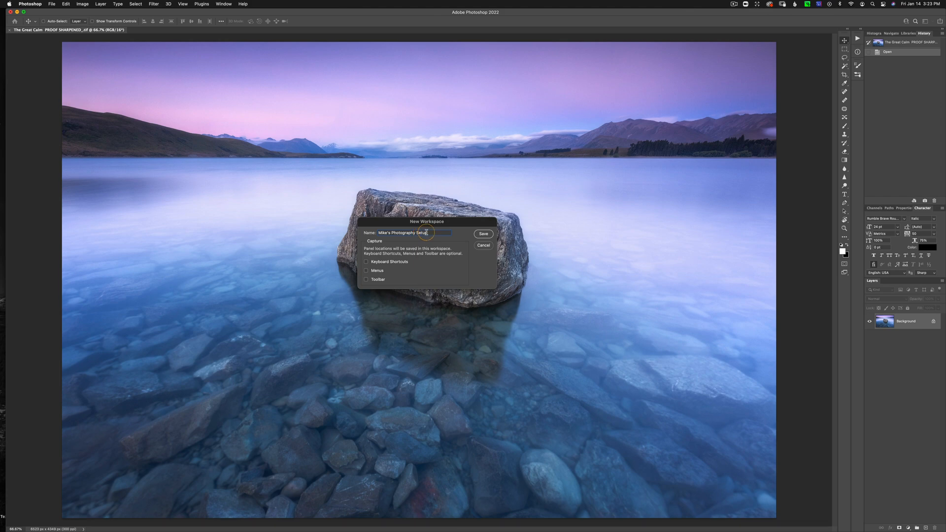
{"action": "left_click", "coordinate": [365, 270]}
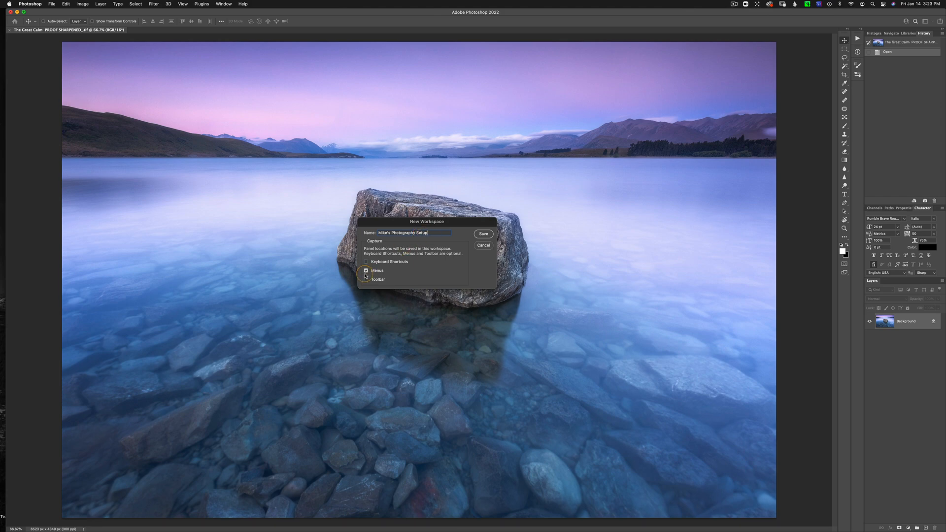
{"action": "left_click", "coordinate": [365, 279]}
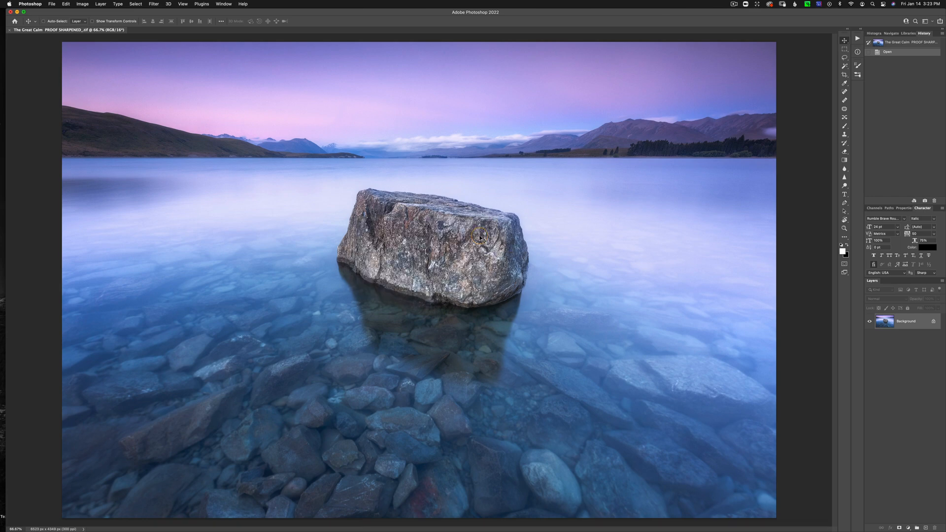
Confirm 'Photography Setup' is active, then reset it to its saved layout, restoring the toolbar
{"action": "left_click", "coordinate": [224, 4]}
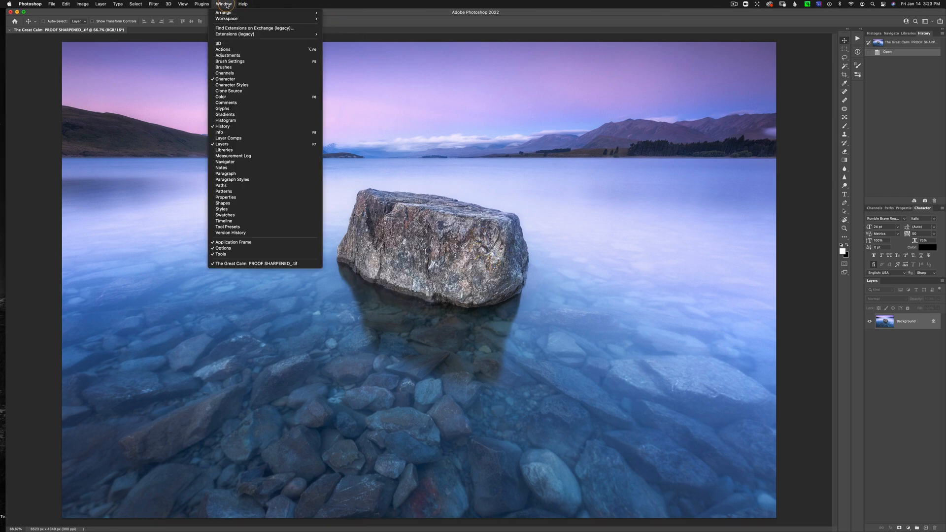
{"action": "mouse_move", "coordinate": [227, 17]}
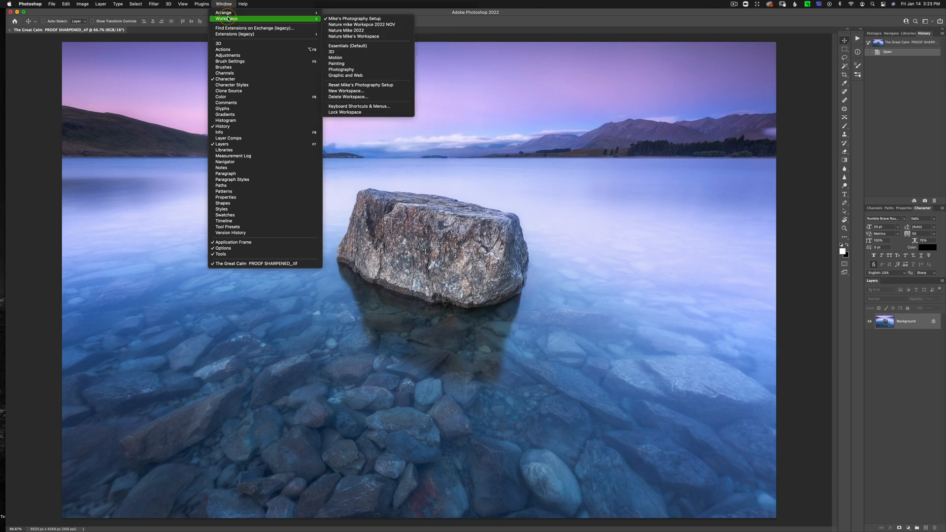
{"action": "mouse_move", "coordinate": [355, 18]}
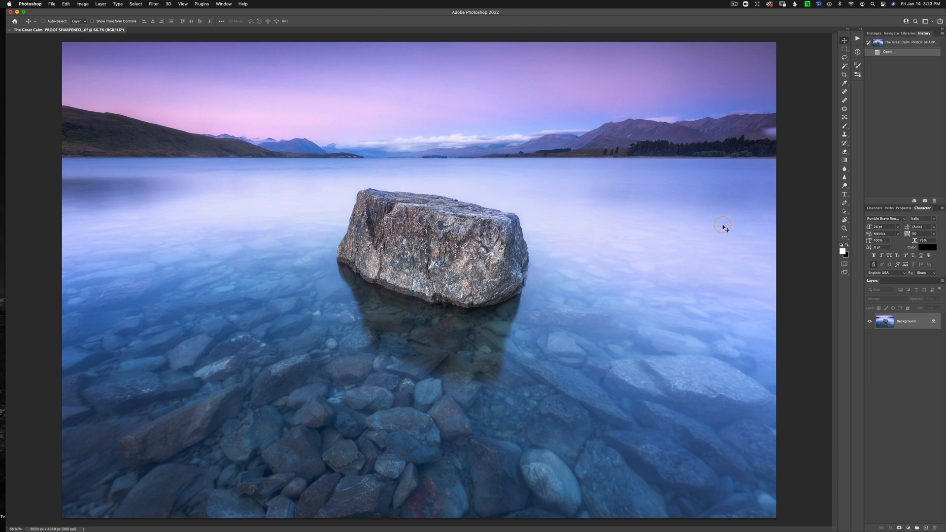
{"action": "mouse_move", "coordinate": [698, 224]}
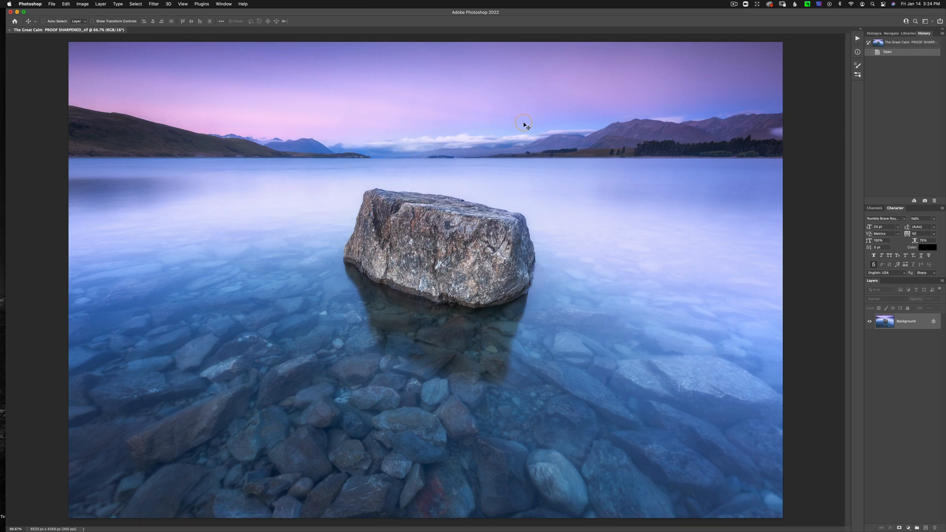
{"action": "mouse_move", "coordinate": [223, 4]}
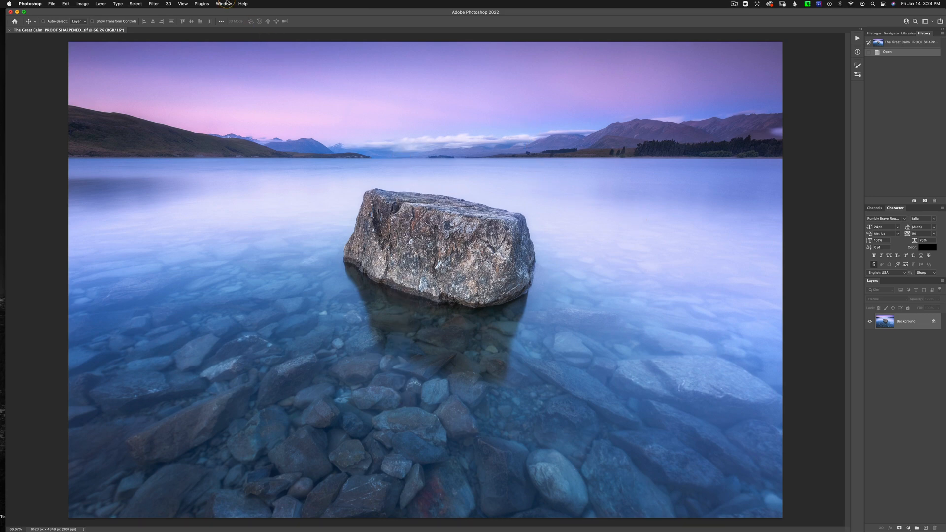
{"action": "left_click", "coordinate": [224, 4]}
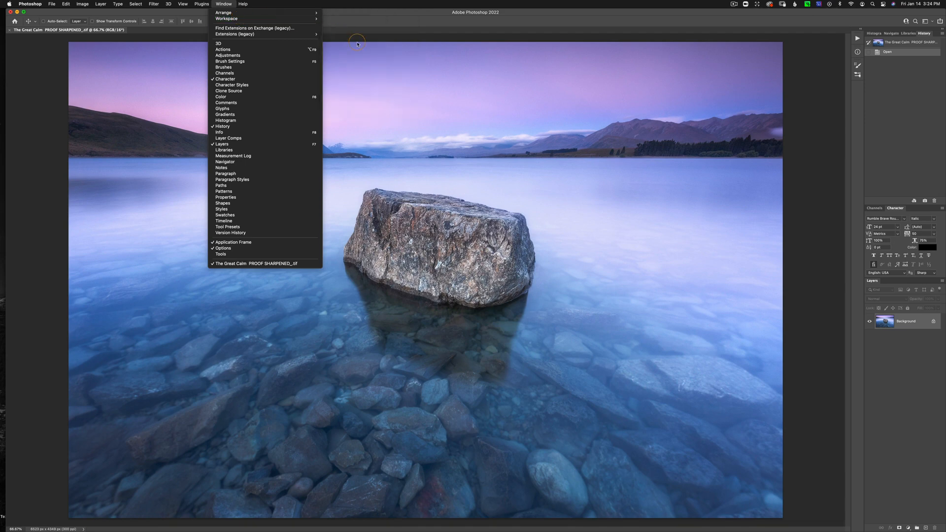
{"action": "mouse_move", "coordinate": [227, 18]}
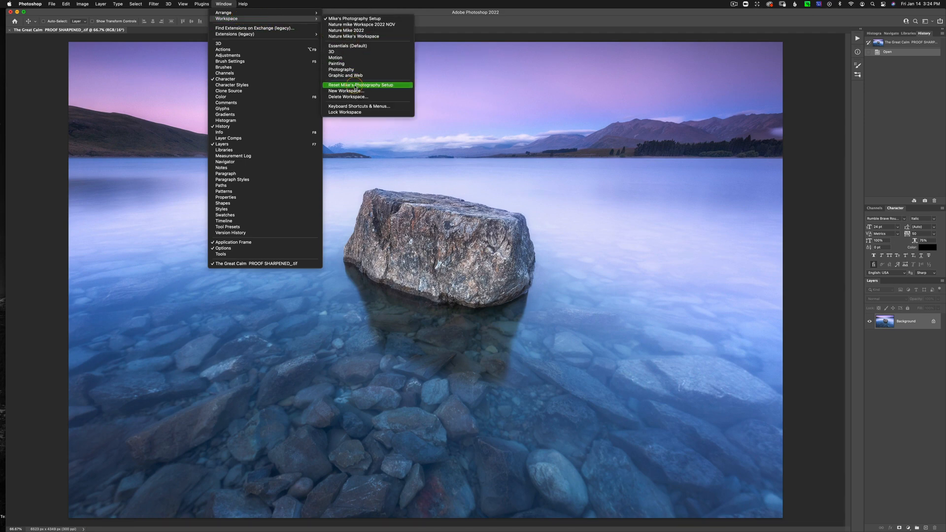
{"action": "left_click", "coordinate": [361, 84]}
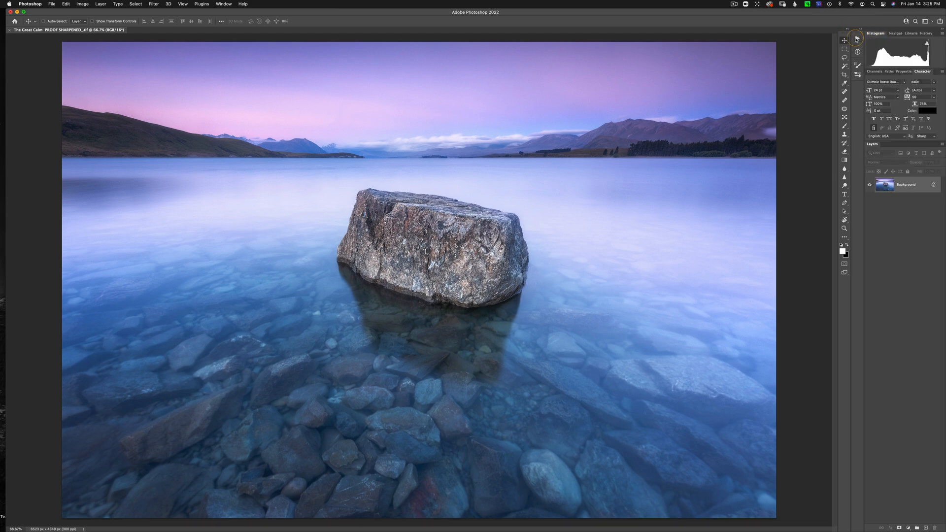
{"action": "mouse_move", "coordinate": [765, 92]}
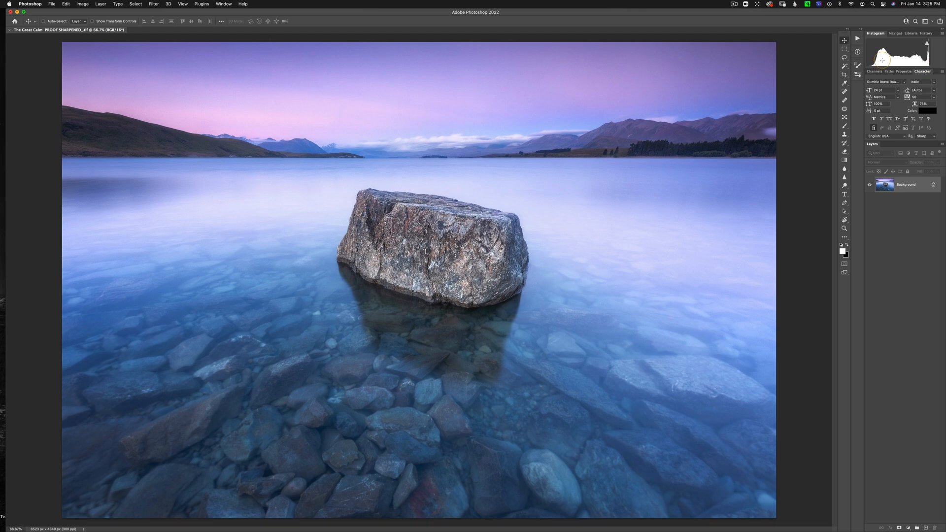
{"action": "mouse_move", "coordinate": [870, 68]}
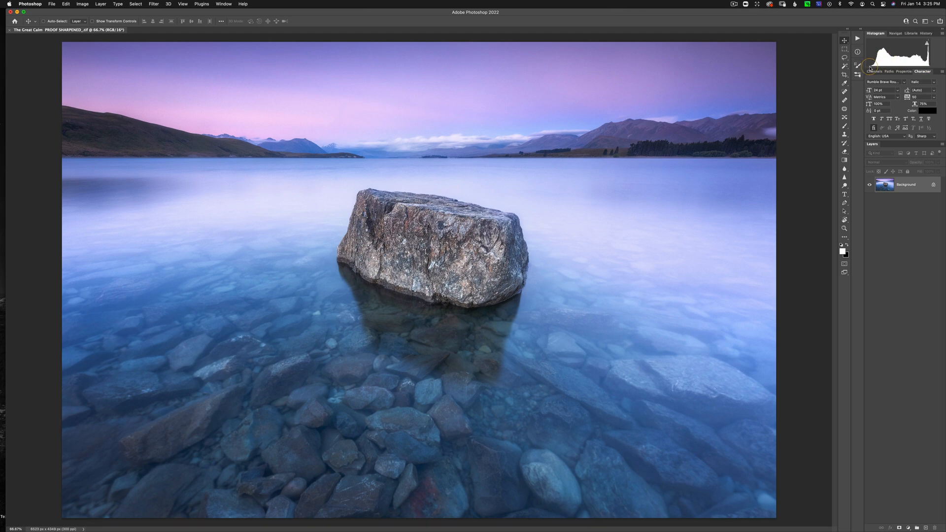
{"action": "mouse_move", "coordinate": [867, 63]}
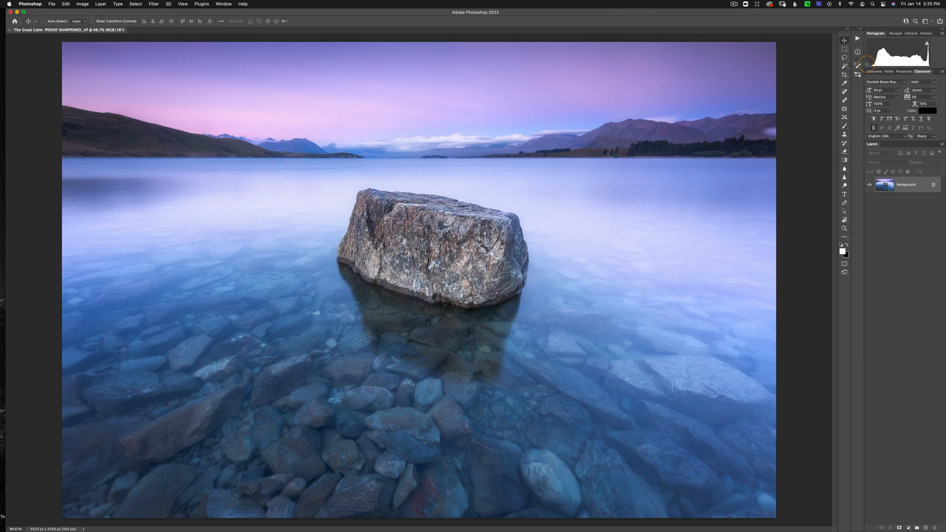
{"action": "mouse_move", "coordinate": [927, 65]}
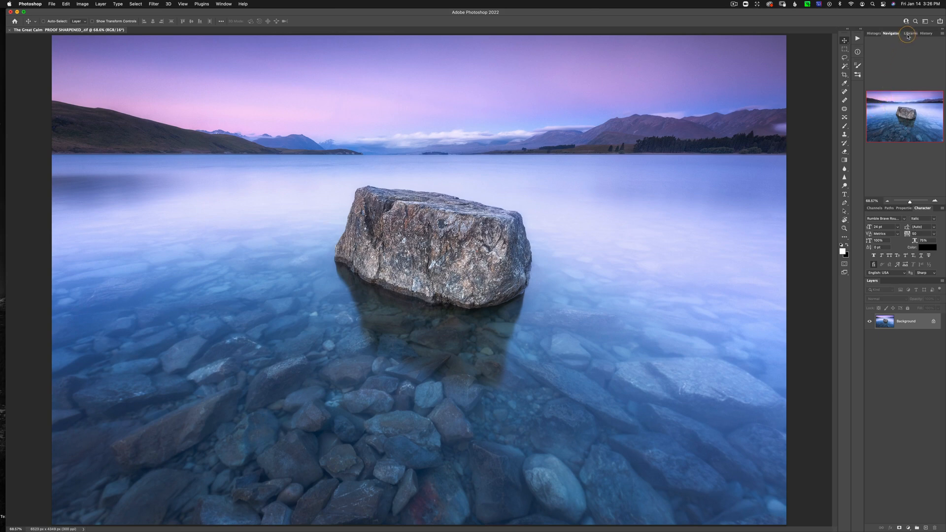
Show the Libraries panel and scroll through its saved text styles and watermark assets
{"action": "left_click", "coordinate": [907, 33]}
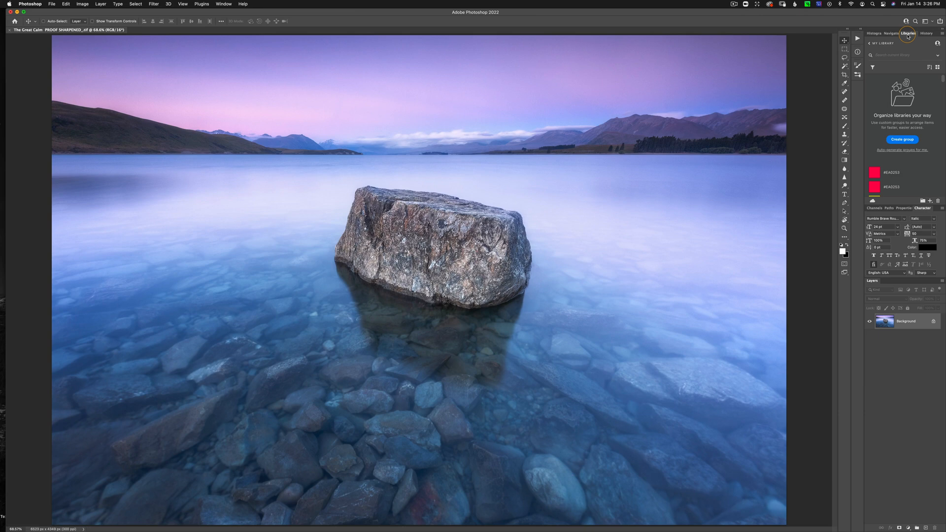
{"action": "mouse_move", "coordinate": [923, 128]}
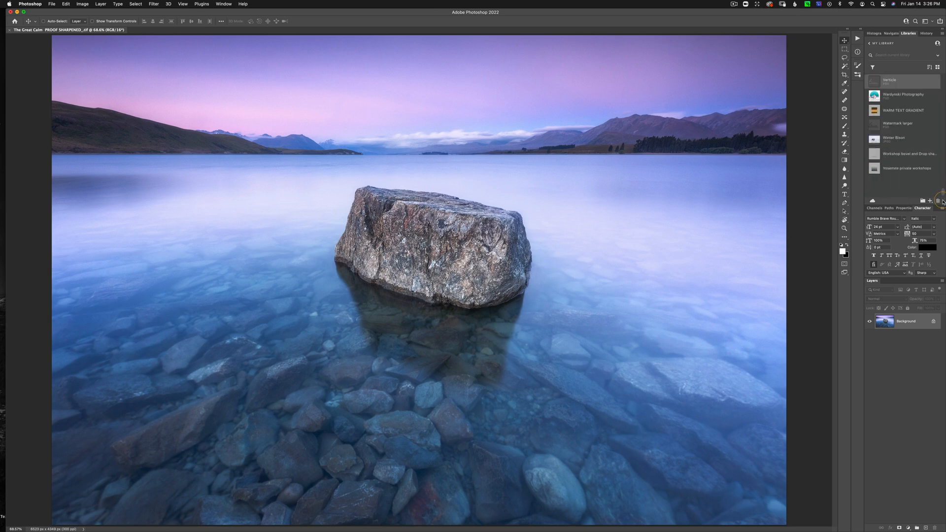
{"action": "scroll", "scroll_direction": "down", "scroll_amount": 3}
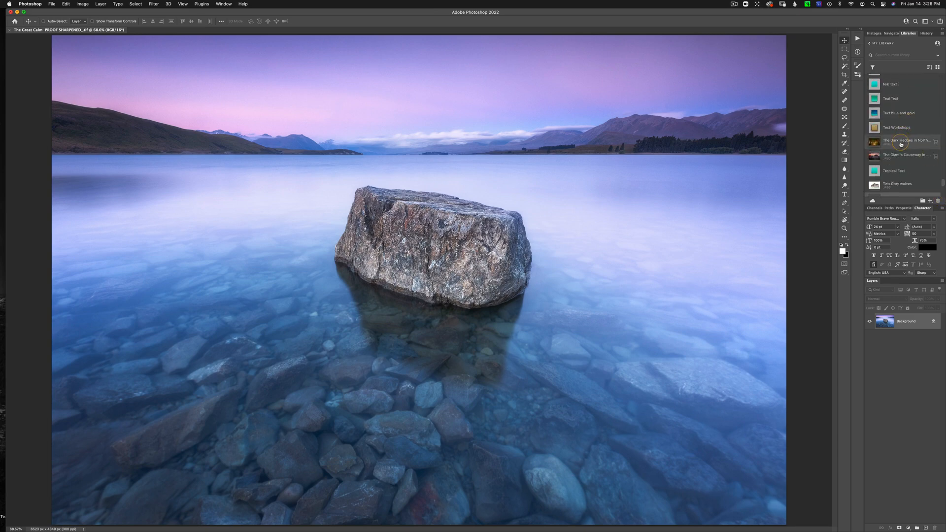
{"action": "scroll", "scroll_direction": "down", "scroll_amount": 3}
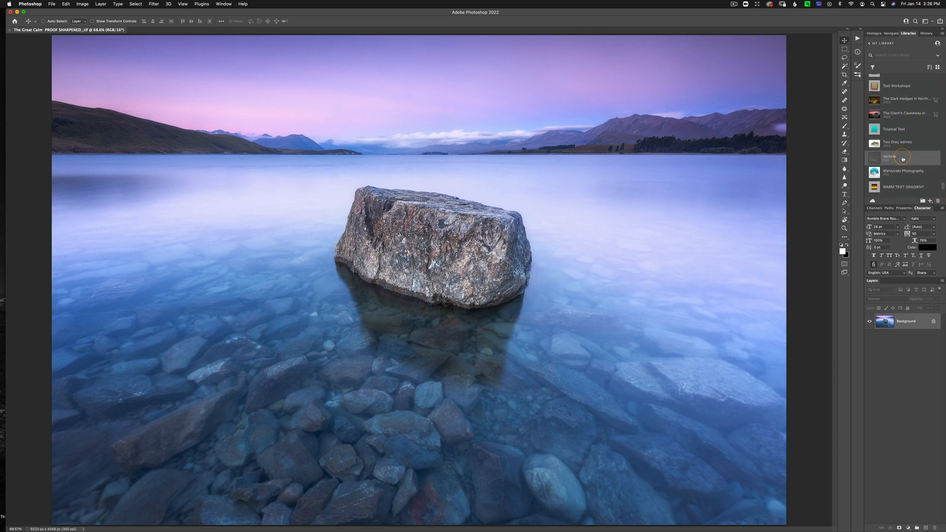
{"action": "mouse_move", "coordinate": [899, 157]}
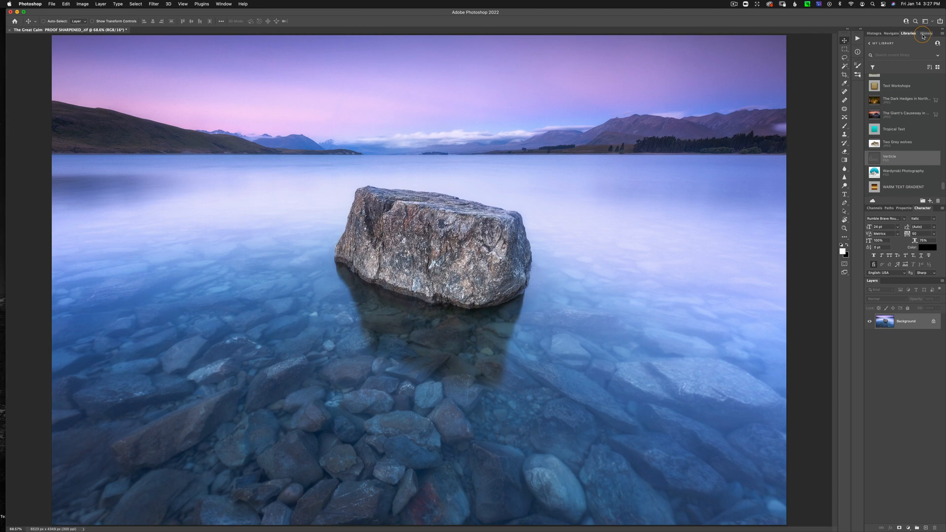
Show the History panel and create a new snapshot of the unedited photo
{"action": "left_click", "coordinate": [924, 33]}
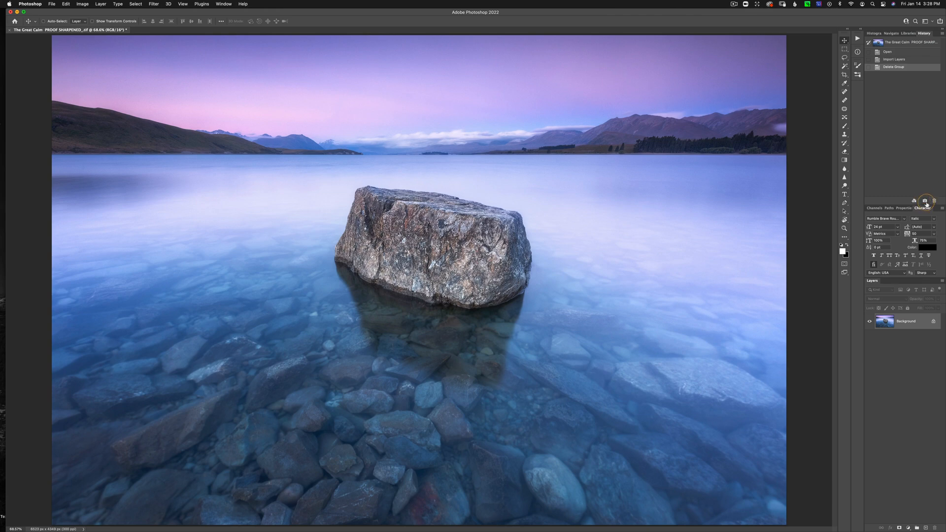
{"action": "left_click", "coordinate": [925, 200]}
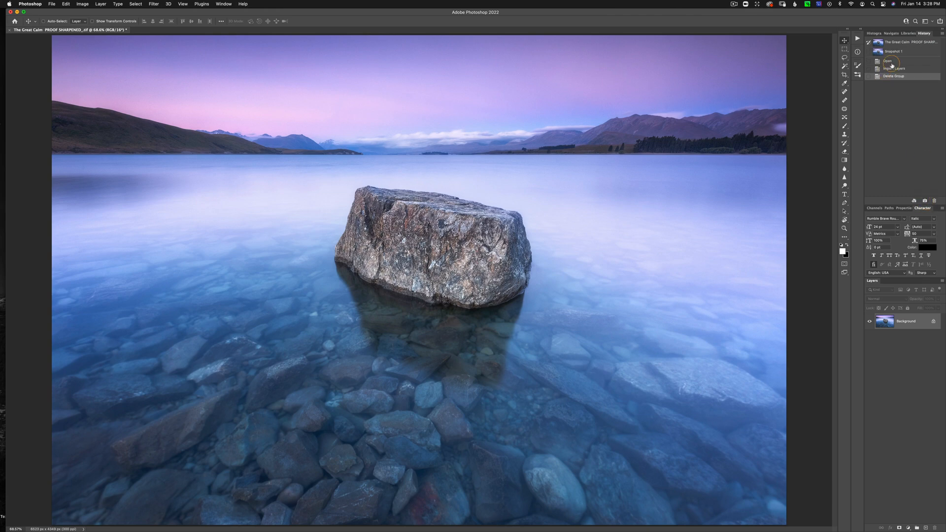
{"action": "left_click", "coordinate": [895, 51]}
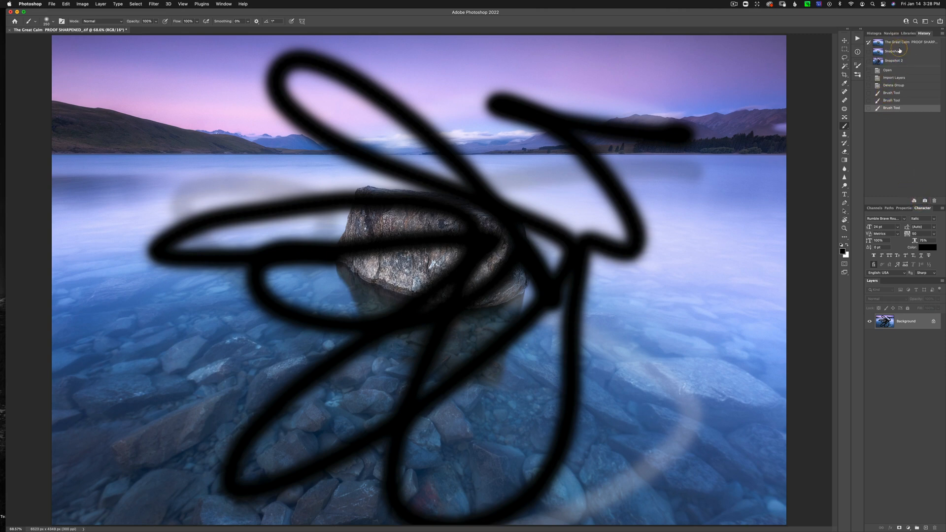
Select Snapshot 2 with the test scribbles and delete it, returning to the clean first snapshot
{"action": "left_click", "coordinate": [893, 51]}
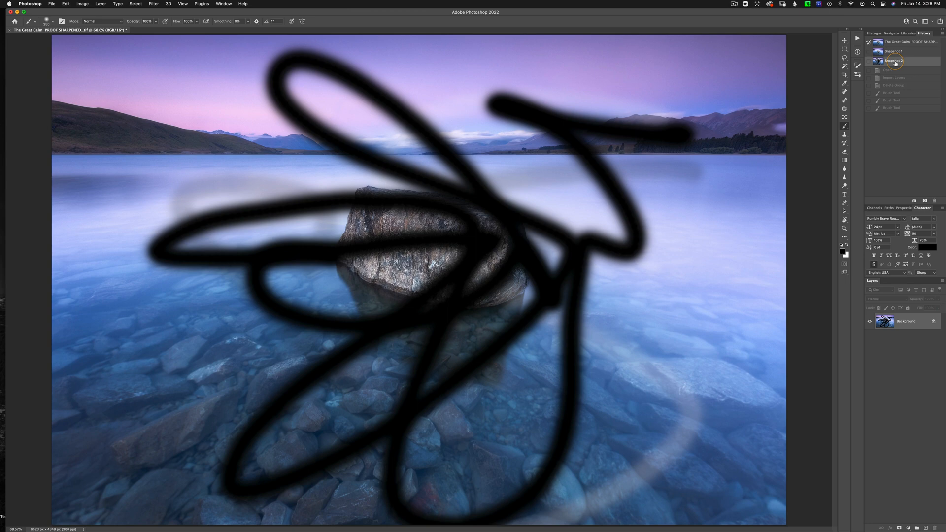
{"action": "left_click", "coordinate": [893, 50]}
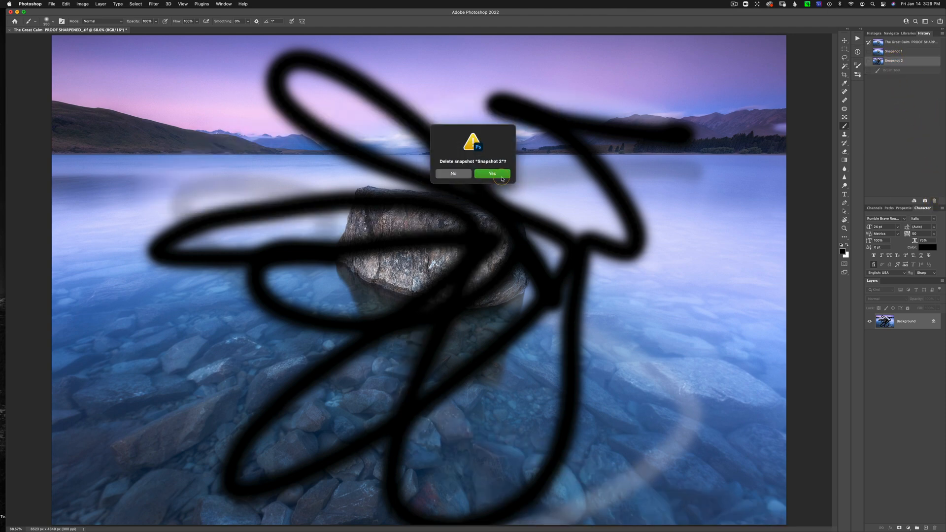
{"action": "left_click", "coordinate": [492, 173]}
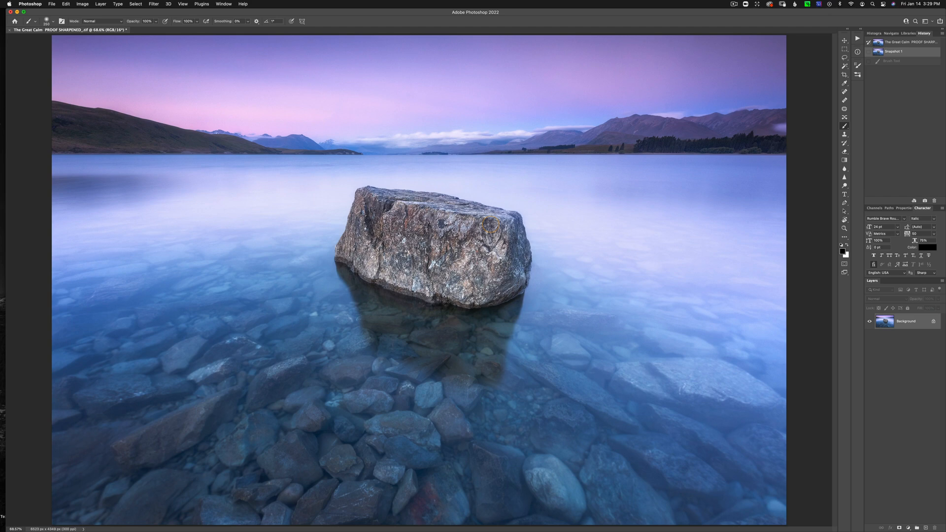
With the Channels list shown, Quick-select the pink sky down to the mountain ridge
{"action": "left_click", "coordinate": [875, 208]}
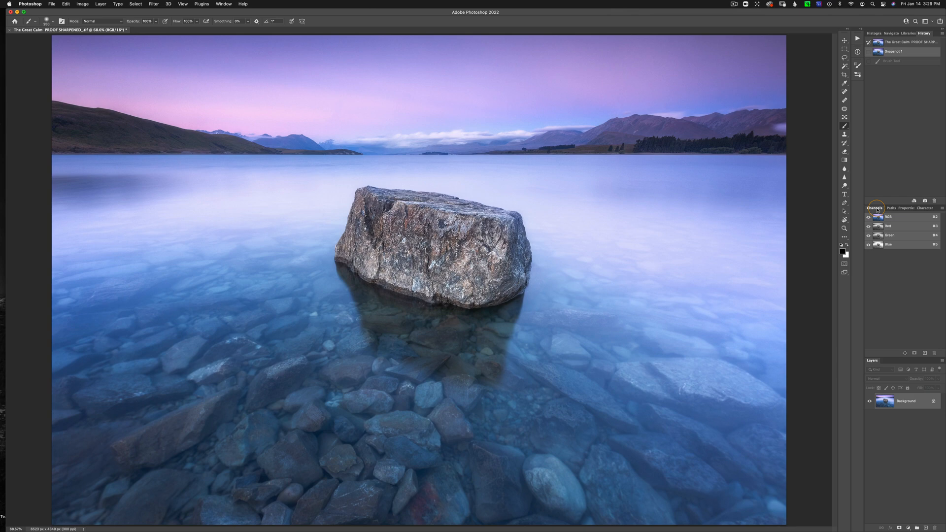
{"action": "mouse_move", "coordinate": [897, 251]}
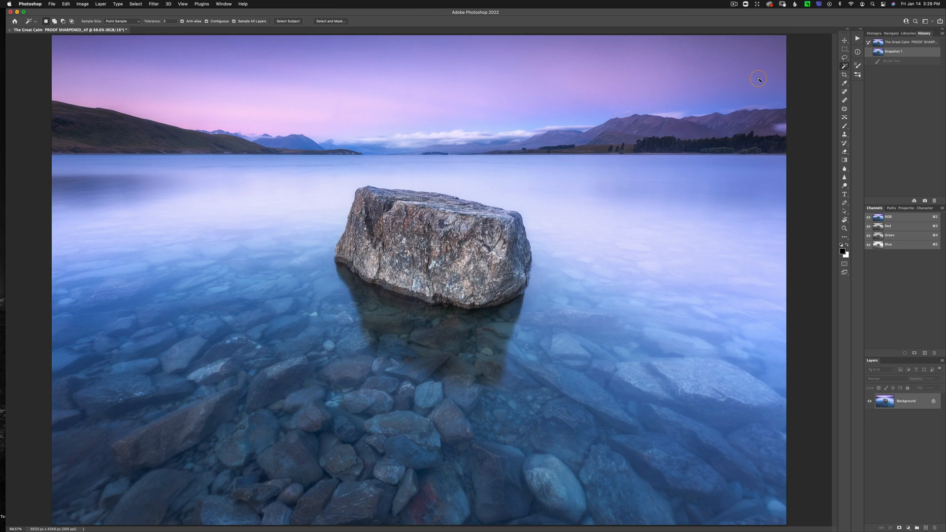
{"action": "left_click", "coordinate": [845, 66]}
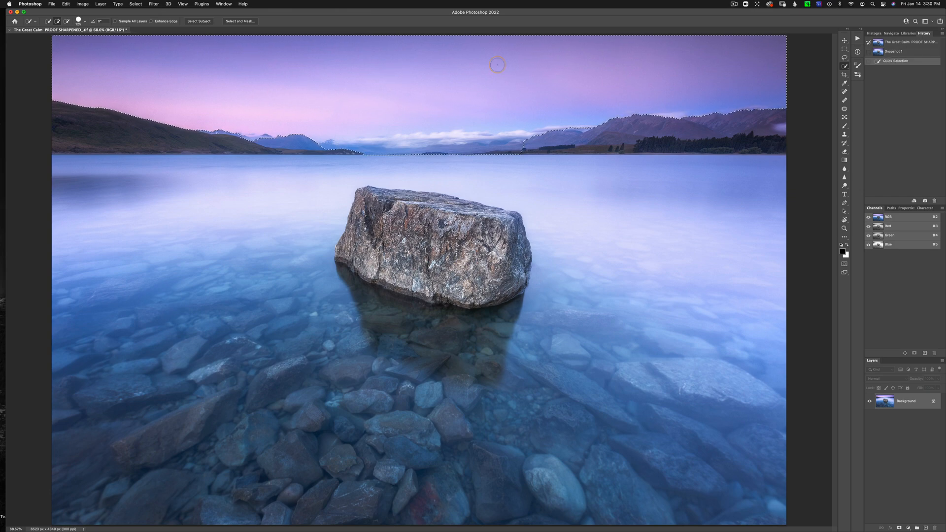
{"action": "mouse_move", "coordinate": [382, 49]}
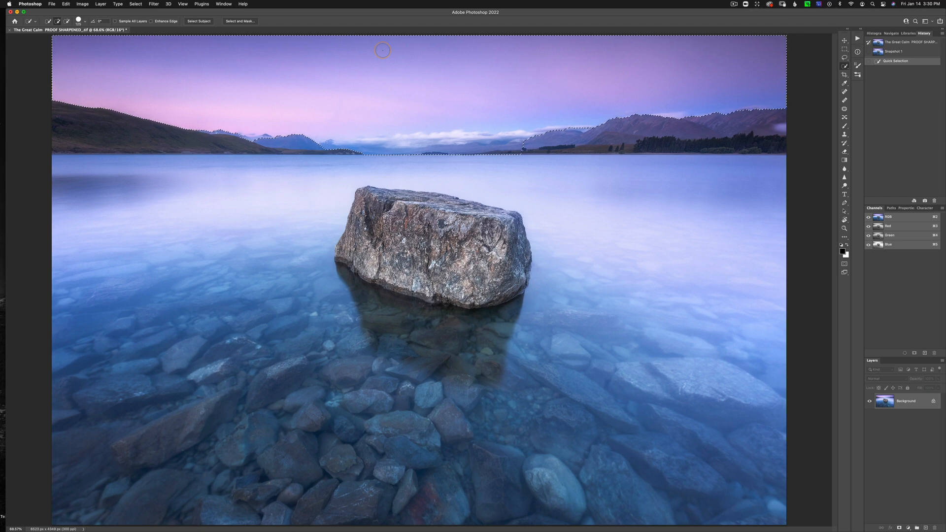
{"action": "mouse_move", "coordinate": [326, 75]}
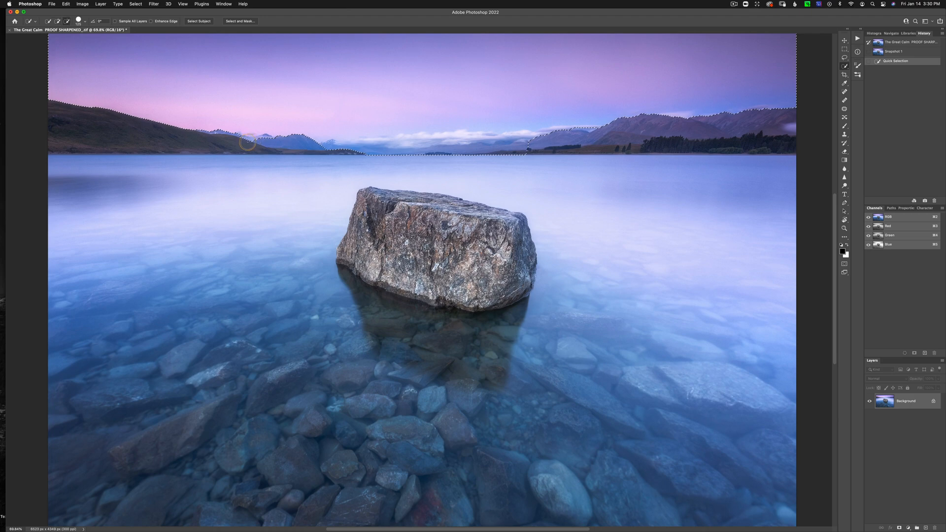
{"action": "left_click_drag", "start_coordinate": [247, 145], "coordinate": [552, 149]}
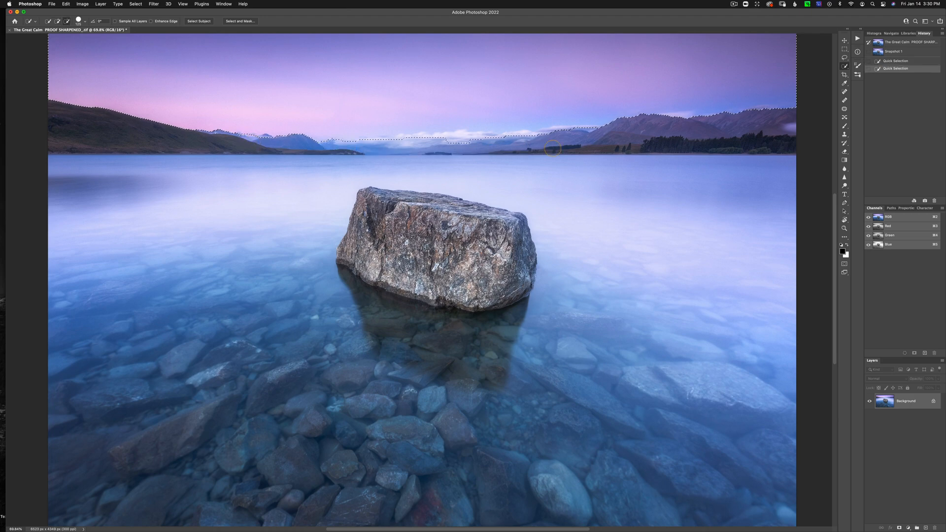
{"action": "left_click", "coordinate": [509, 116]}
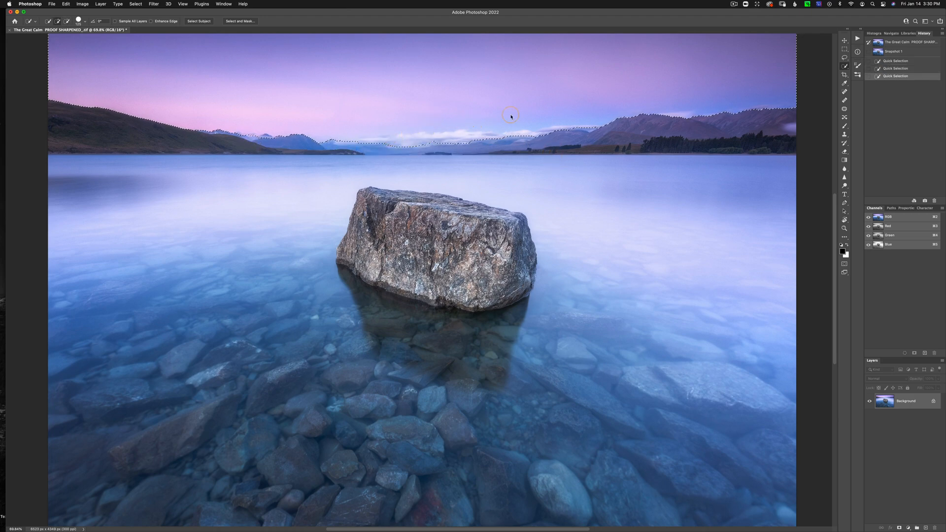
{"action": "left_click", "coordinate": [510, 116]}
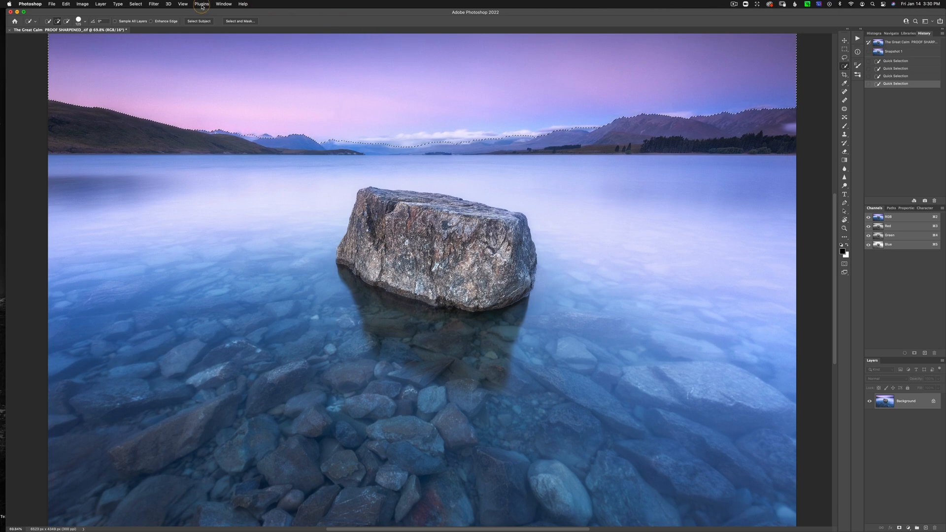
Save the selection as a channel named 'Sky', then deselect
{"action": "left_click", "coordinate": [135, 4]}
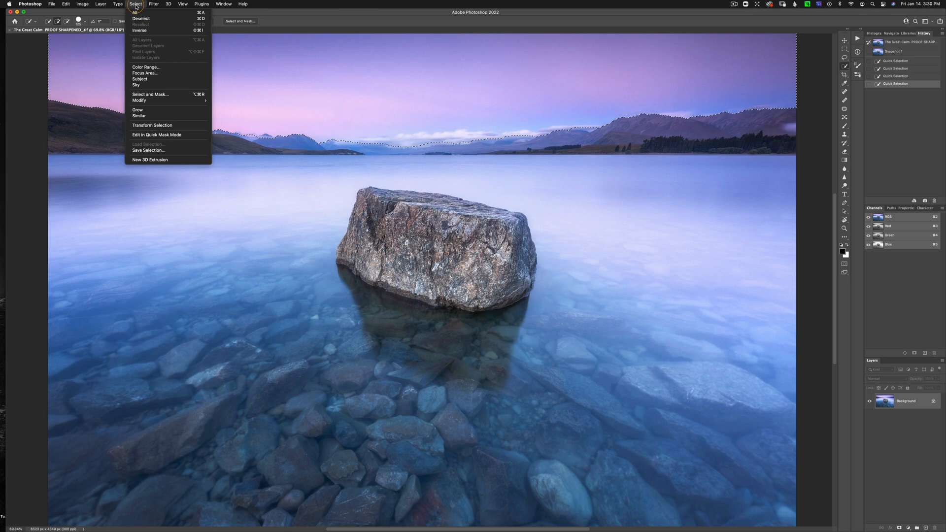
{"action": "mouse_move", "coordinate": [169, 125]}
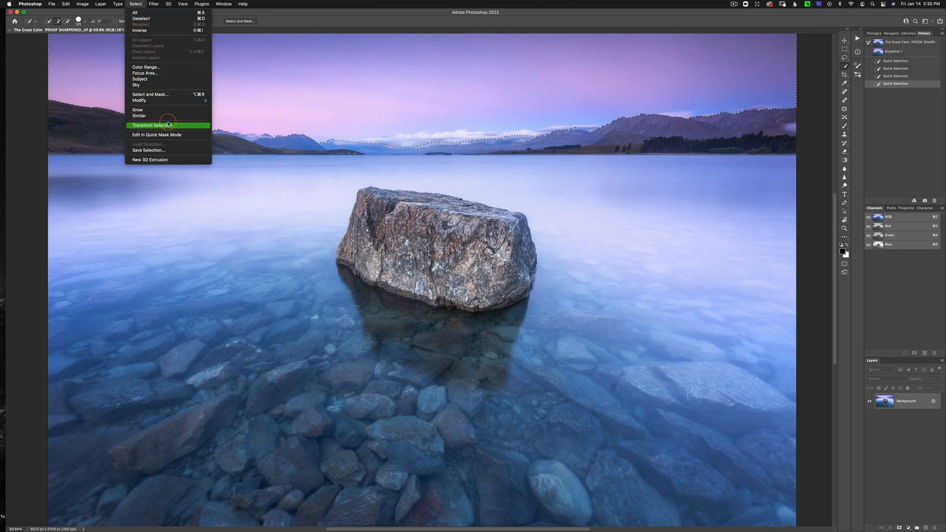
{"action": "mouse_move", "coordinate": [168, 147]}
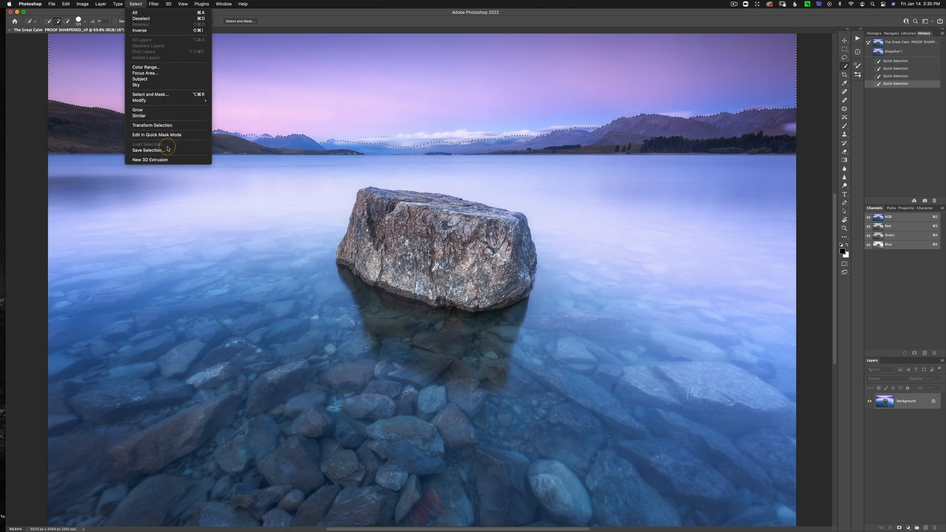
{"action": "left_click", "coordinate": [147, 150]}
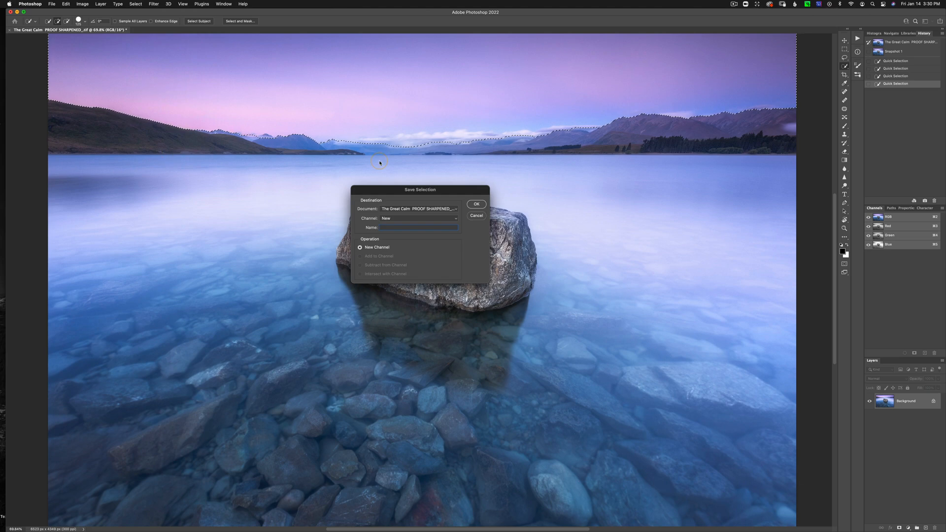
{"action": "type", "text": "Sky"}
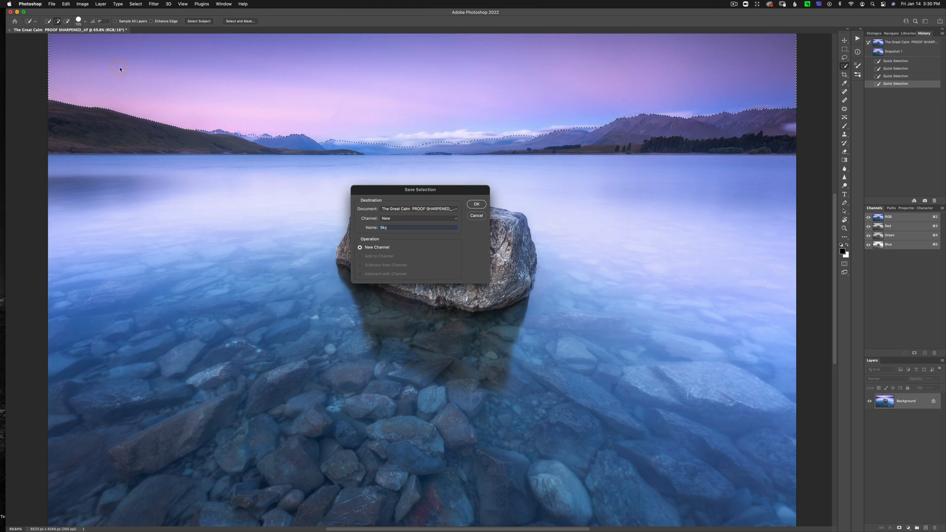
{"action": "mouse_move", "coordinate": [408, 201]}
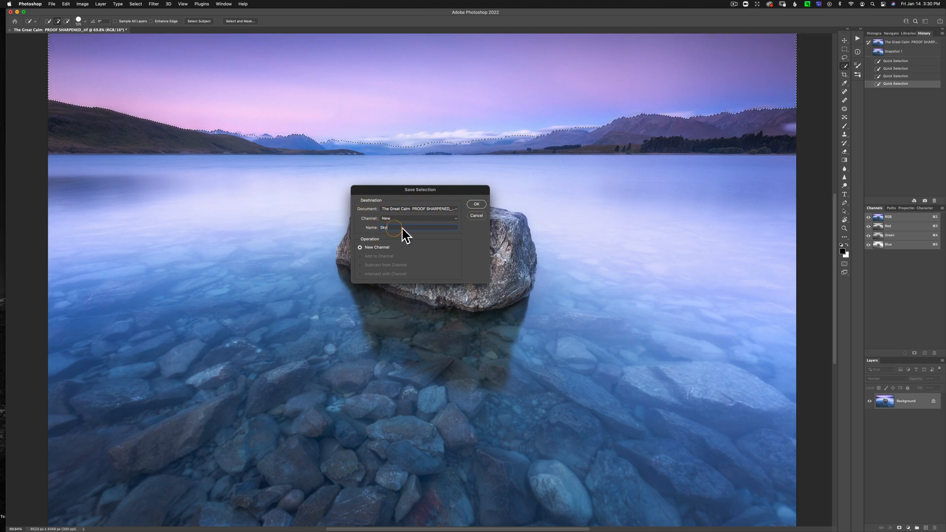
{"action": "left_click", "coordinate": [476, 204]}
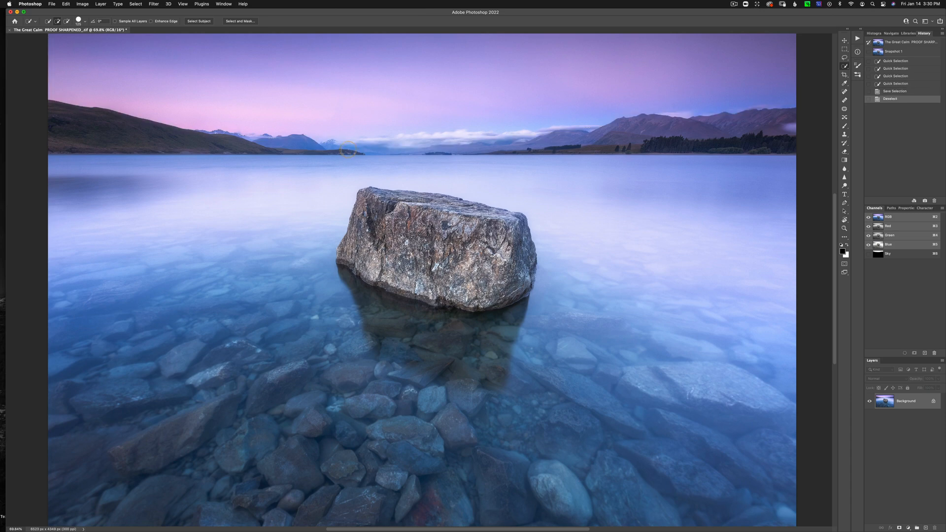
{"action": "left_click", "coordinate": [135, 4]}
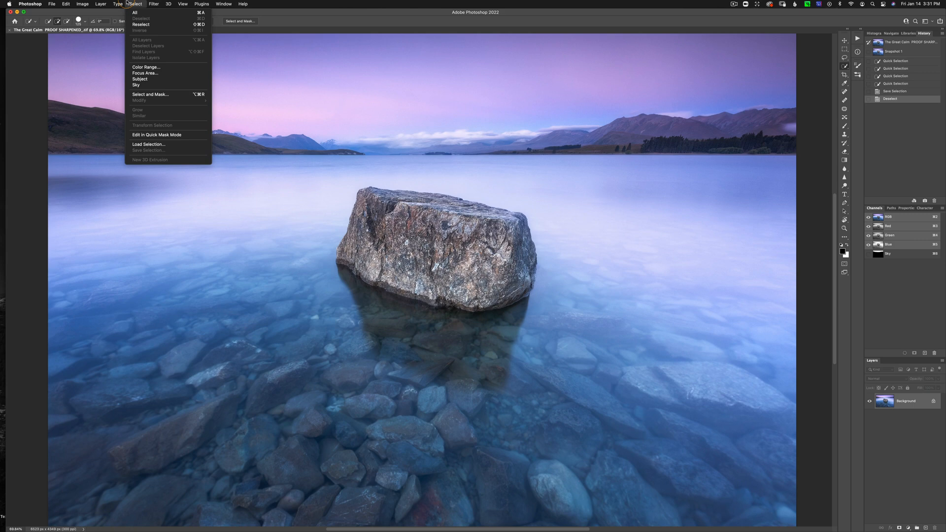
{"action": "mouse_move", "coordinate": [388, 82]}
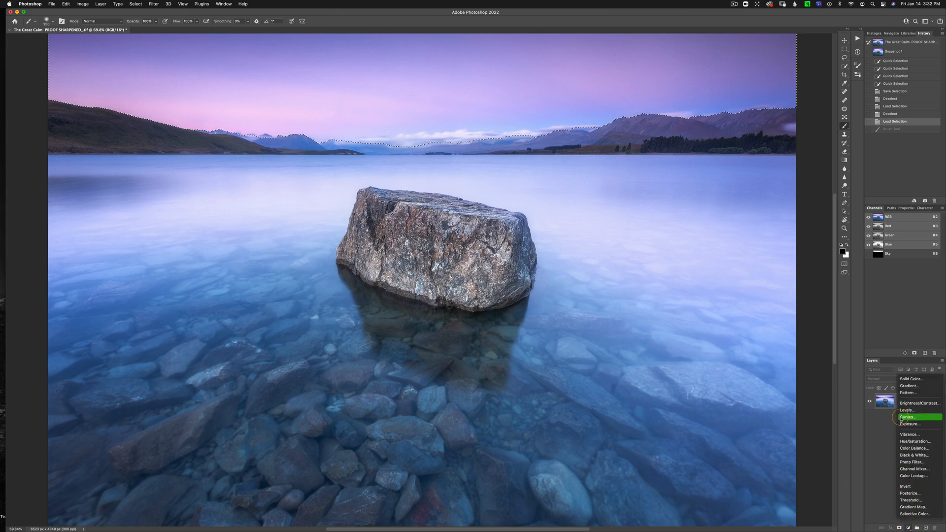
Add a Sky-masked Curves layer deepening the sky, toggling its mask off and on
{"action": "left_click", "coordinate": [907, 417]}
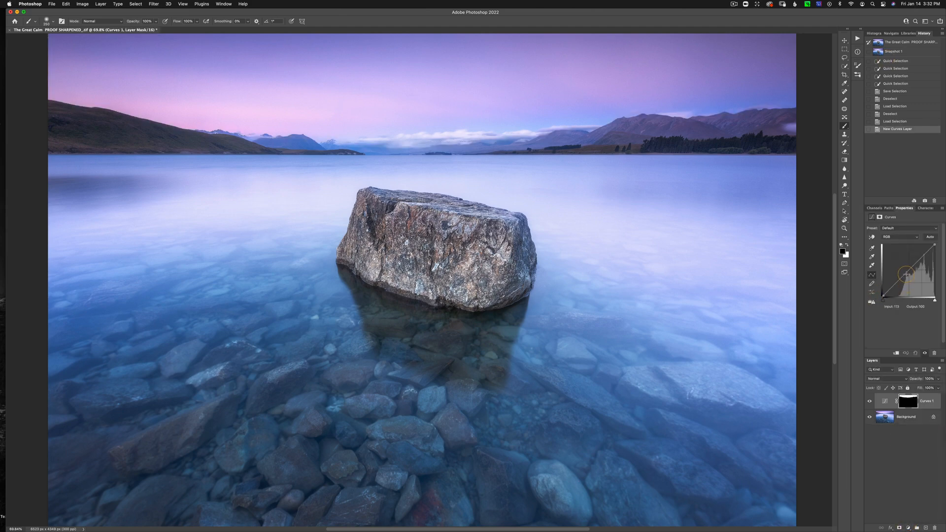
{"action": "left_click_drag", "start_coordinate": [904, 273], "coordinate": [910, 278]}
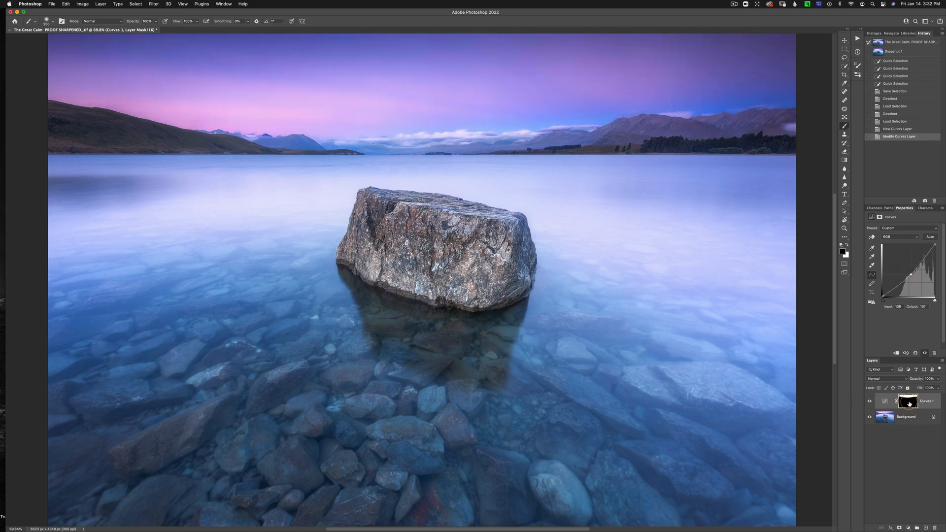
{"action": "left_click", "coordinate": [908, 401]}
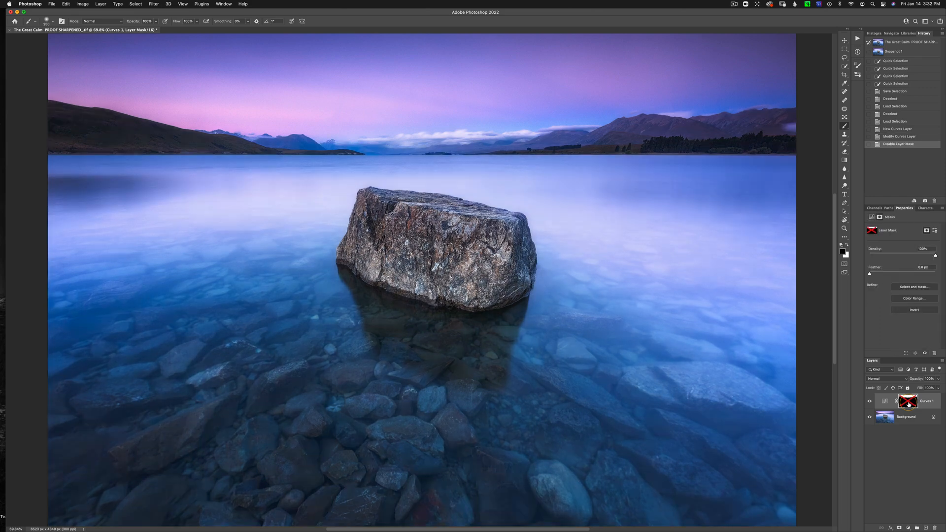
{"action": "left_click", "coordinate": [869, 401]}
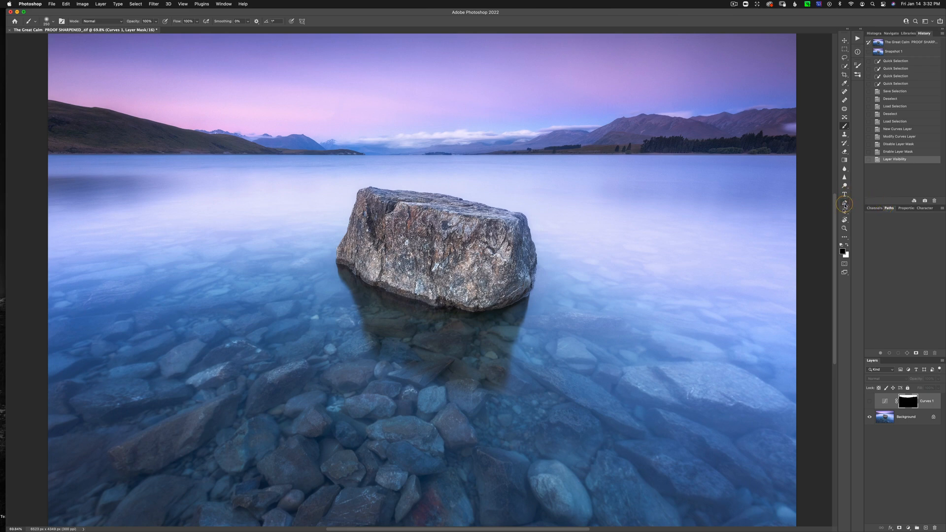
{"action": "left_click", "coordinate": [845, 194]}
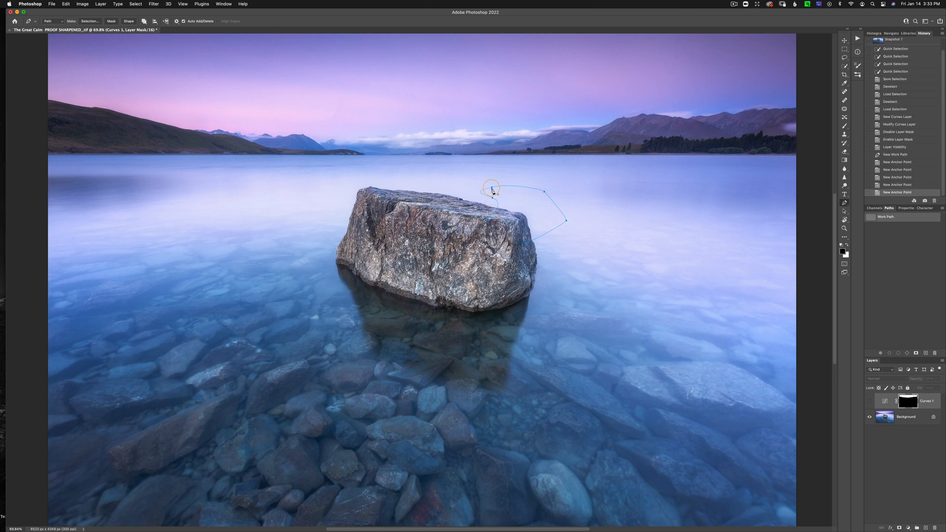
Close the pen path beside the rock top and save it under a typed name
{"action": "left_click", "coordinate": [508, 195]}
{"action": "type", "text": "bac"}
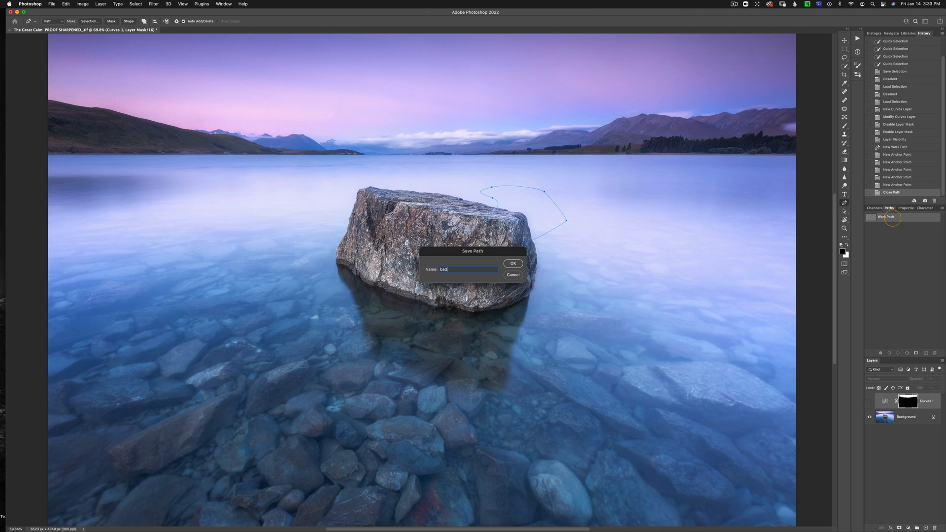
{"action": "type", "text": "selectyion"}
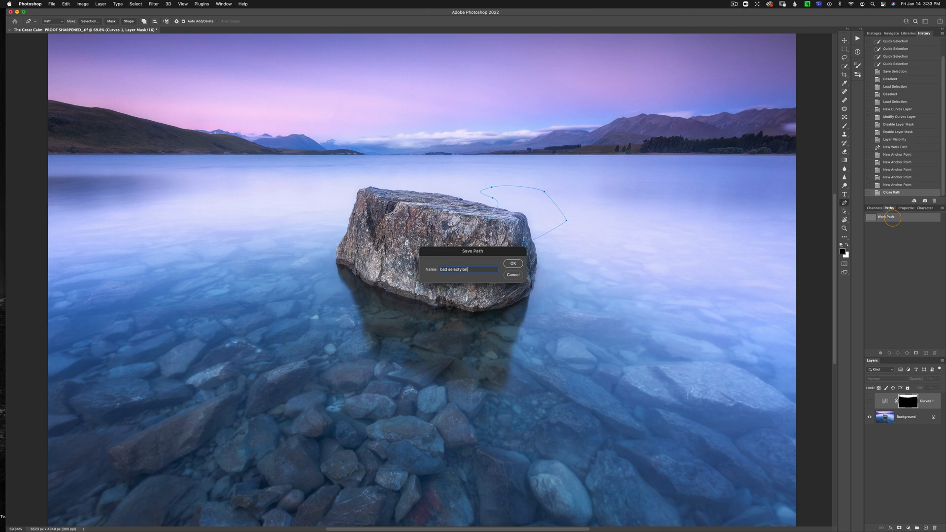
{"action": "key", "text": "Backspace"}
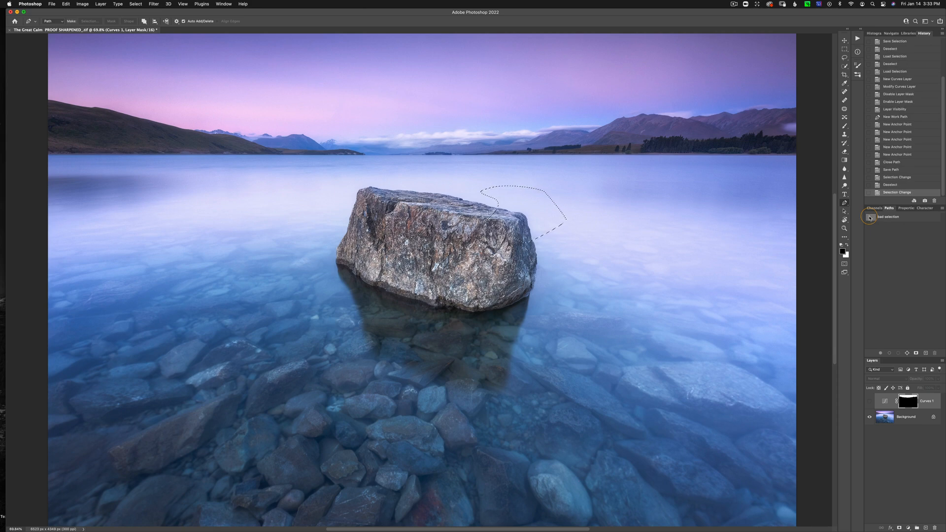
Deselect and bring up the new fill or adjustment layer list
{"action": "left_click", "coordinate": [904, 208]}
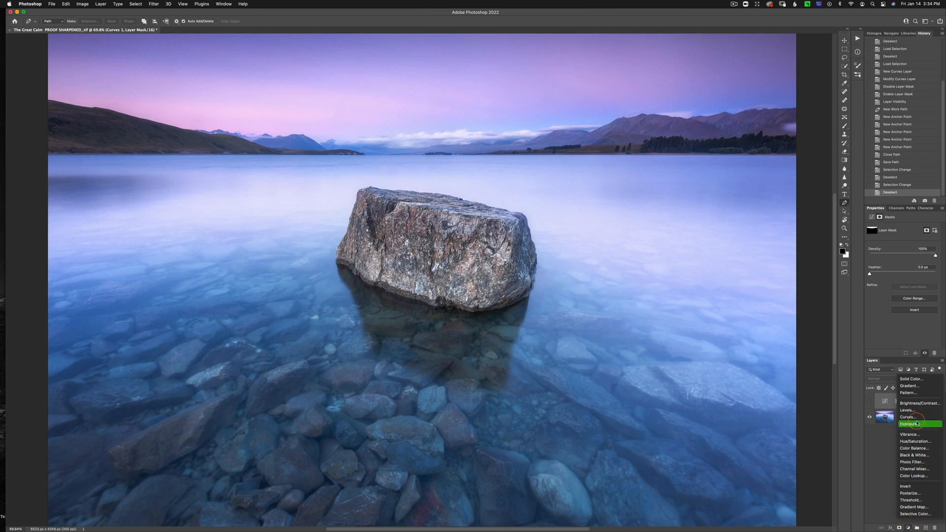
Add a second full-photo Curves layer and bend its curve to a gentle brightening
{"action": "left_click", "coordinate": [907, 417]}
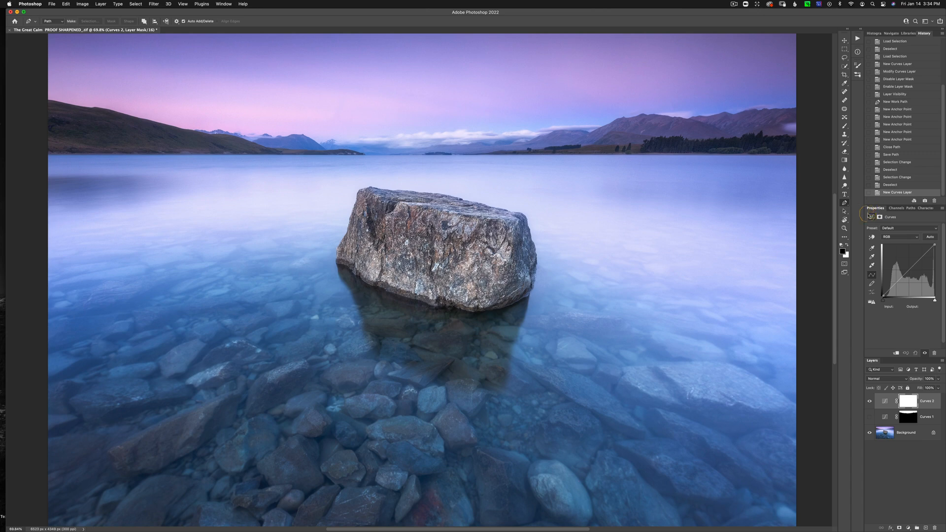
{"action": "left_click", "coordinate": [932, 255]}
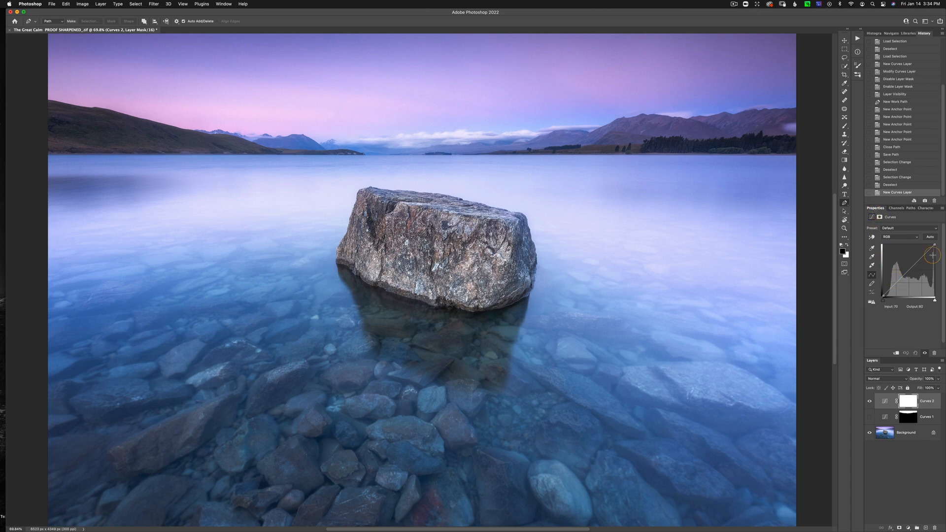
{"action": "left_click_drag", "start_coordinate": [934, 255], "coordinate": [896, 283]}
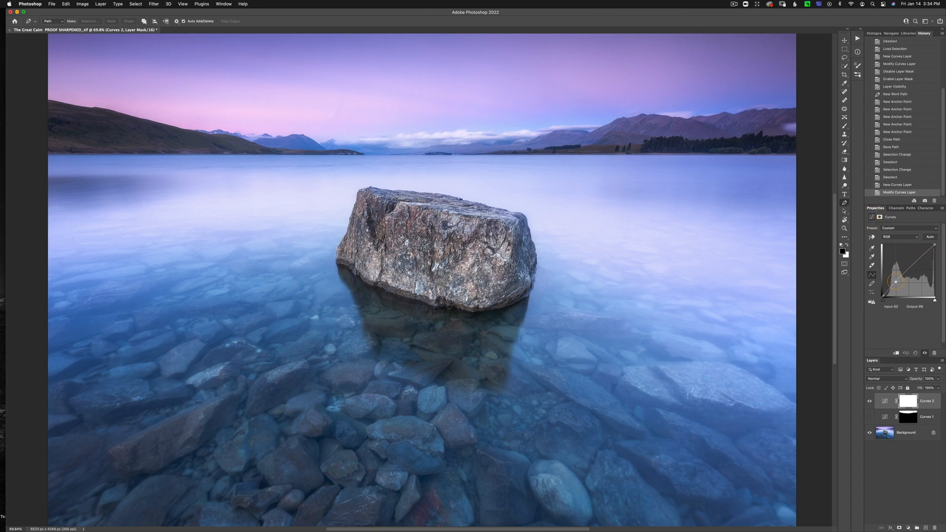
{"action": "left_click_drag", "start_coordinate": [896, 283], "coordinate": [914, 265]}
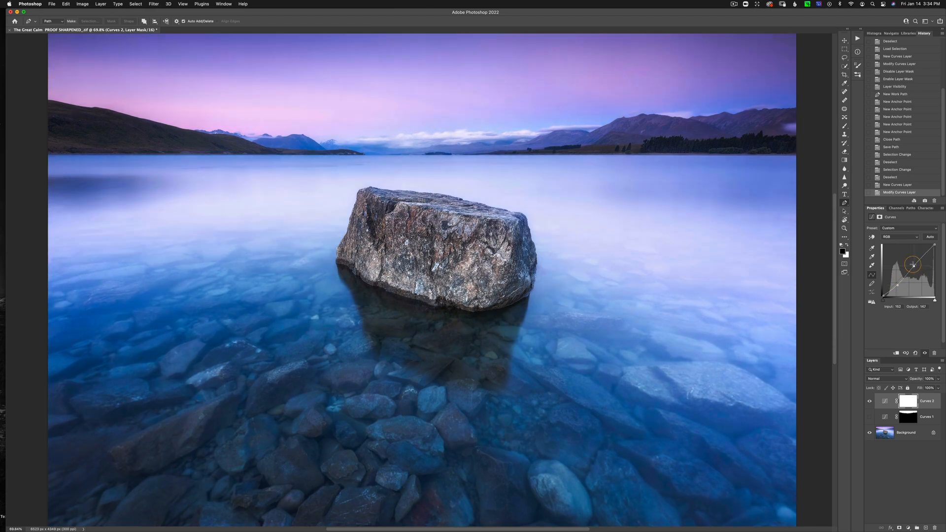
{"action": "left_click_drag", "start_coordinate": [912, 261], "coordinate": [896, 283]}
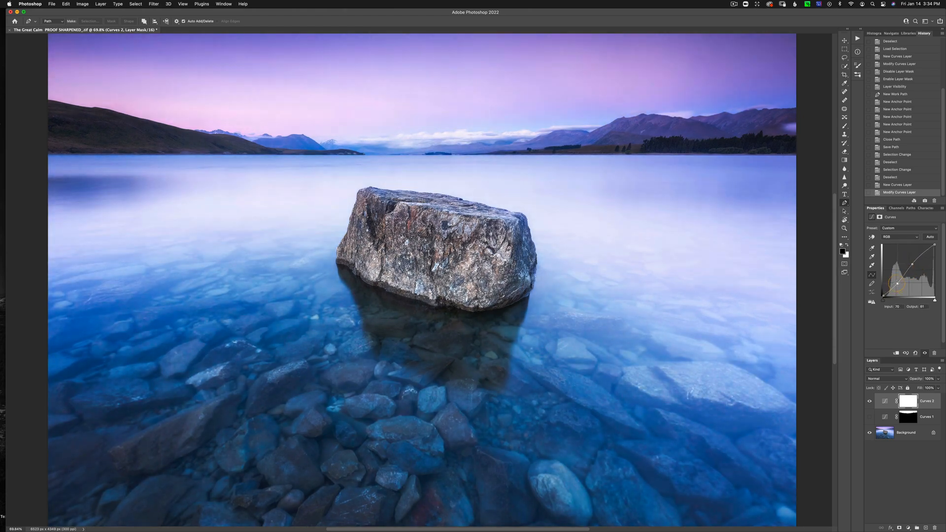
{"action": "left_click_drag", "start_coordinate": [897, 283], "coordinate": [913, 266]}
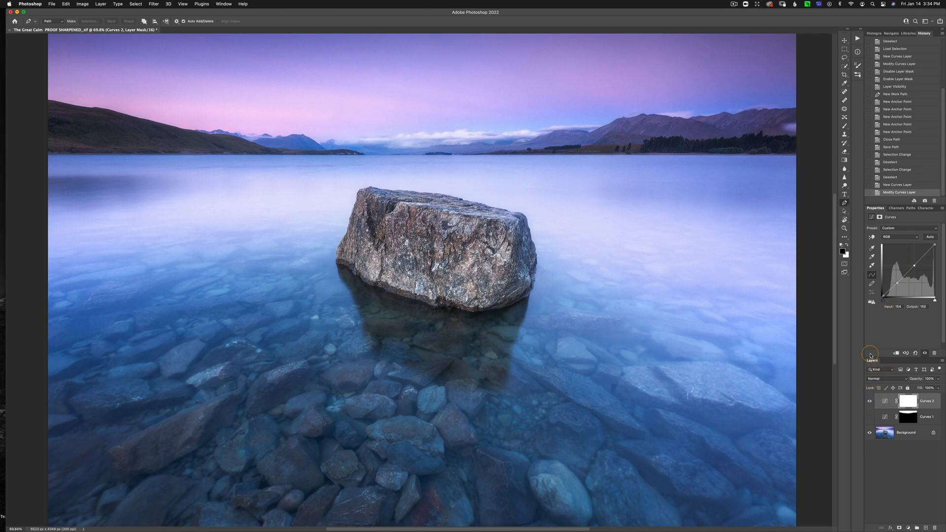
{"action": "mouse_move", "coordinate": [874, 302]}
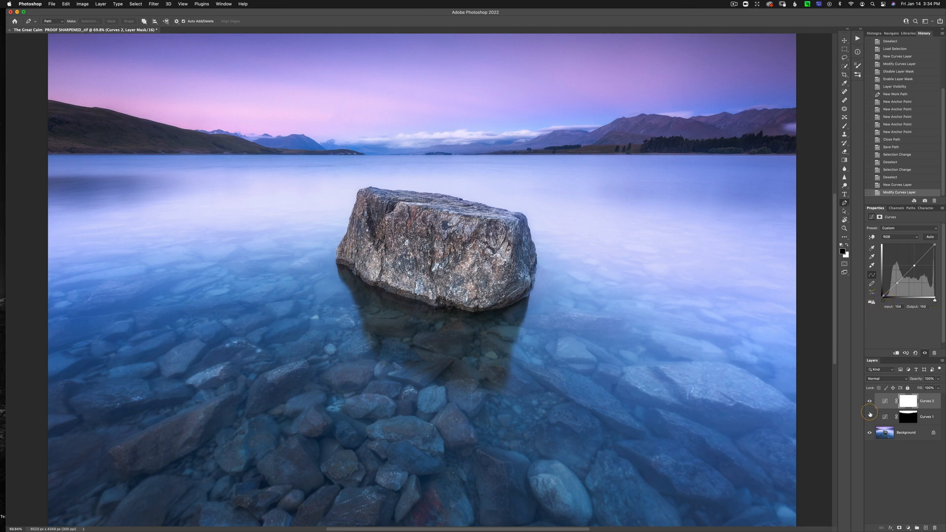
Hide Curves 2, feather the Curves 3 vignette mask to about 700 px and invert it
{"action": "left_click", "coordinate": [869, 413]}
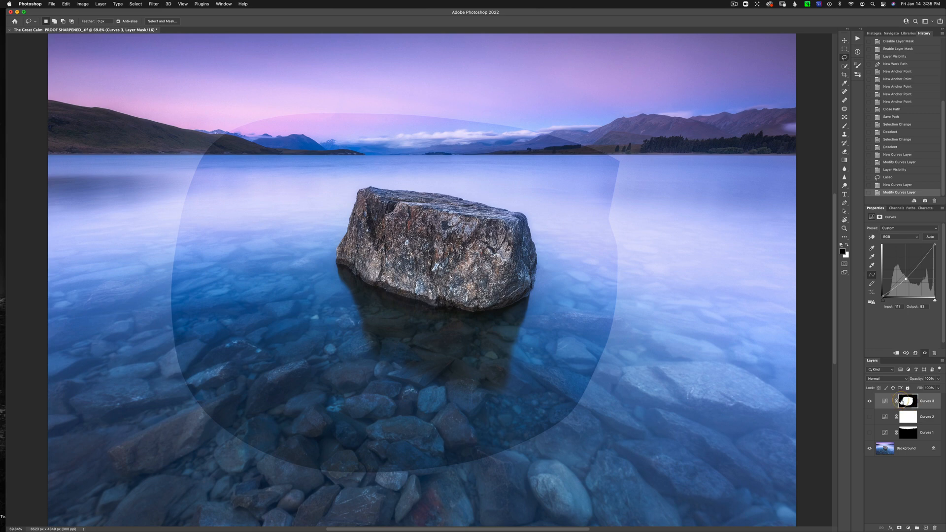
{"action": "left_click", "coordinate": [908, 401]}
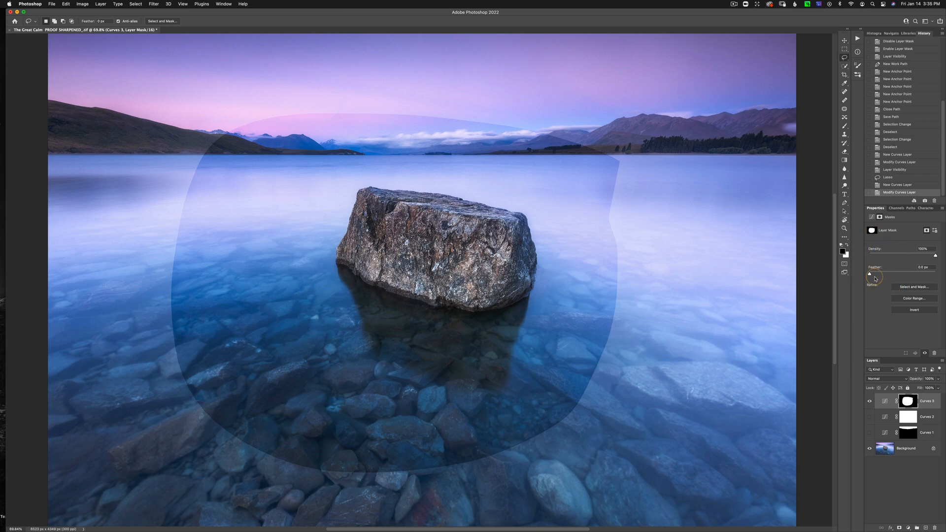
{"action": "left_click_drag", "start_coordinate": [869, 273], "coordinate": [927, 273]}
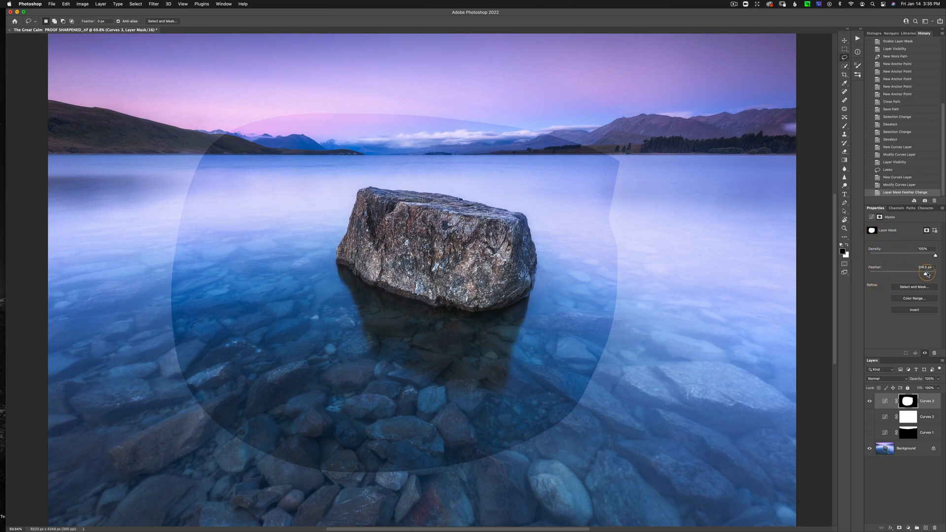
{"action": "left_click_drag", "start_coordinate": [925, 273], "coordinate": [931, 273]}
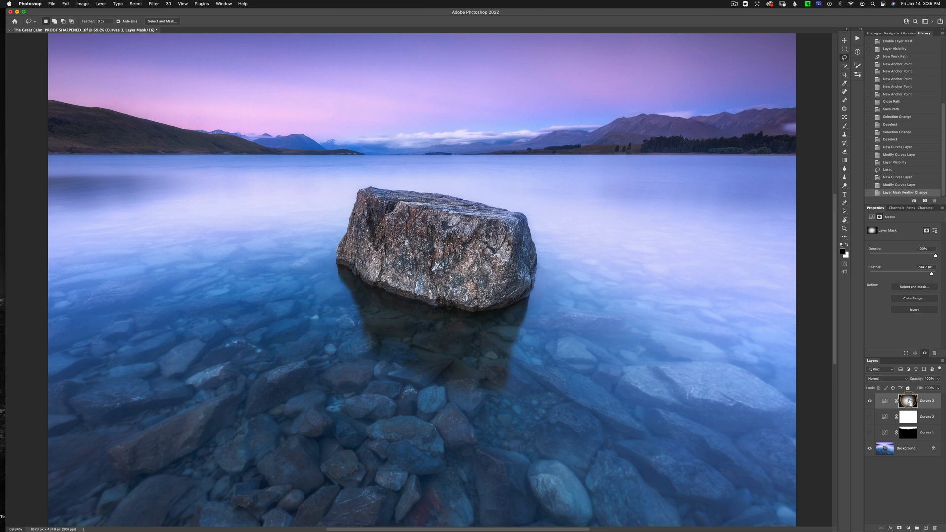
{"action": "left_click", "coordinate": [913, 309]}
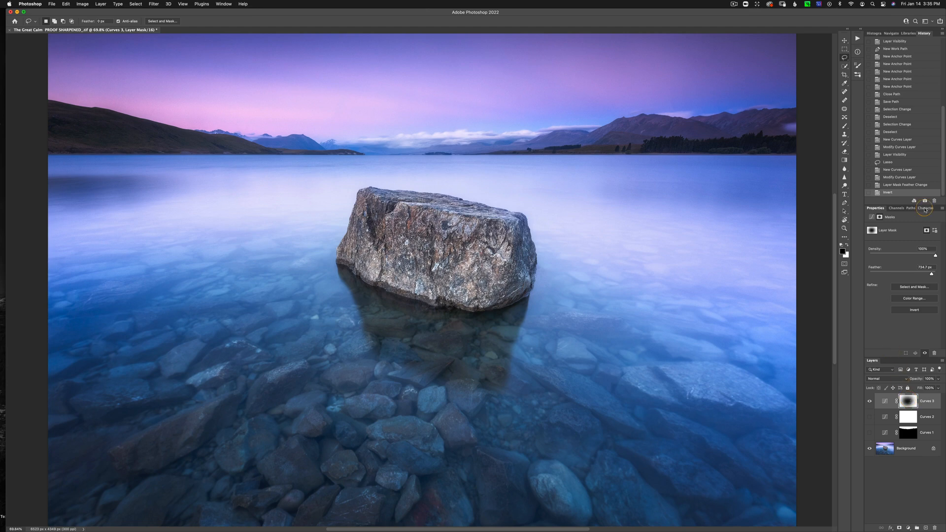
Add a type layer reading 'Sky' over the sky and enlarge it to 72 pt
{"action": "left_click", "coordinate": [924, 208]}
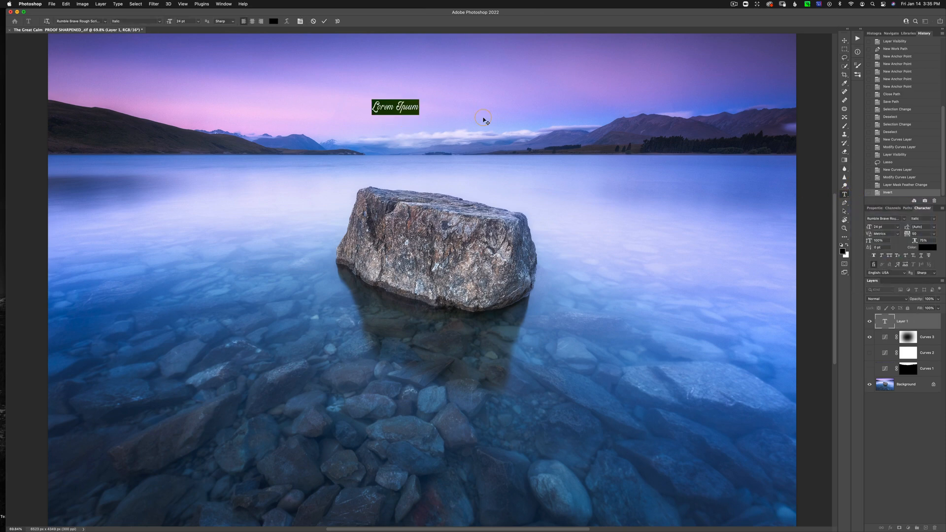
{"action": "type", "text": "Sky"}
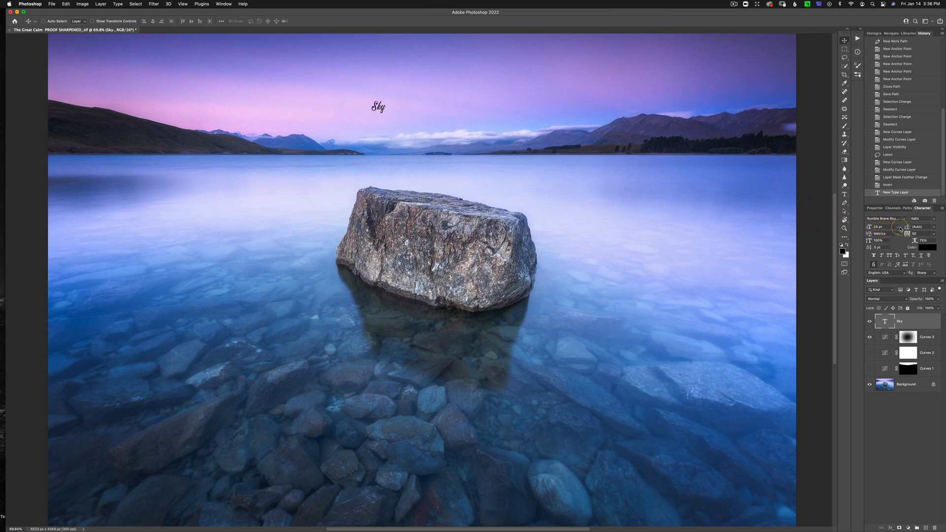
{"action": "left_click", "coordinate": [899, 227]}
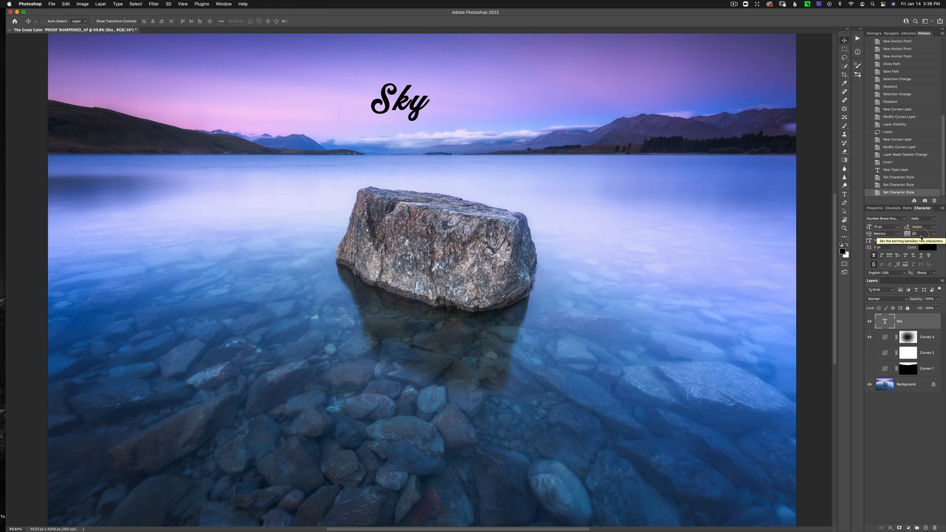
{"action": "mouse_move", "coordinate": [918, 233]}
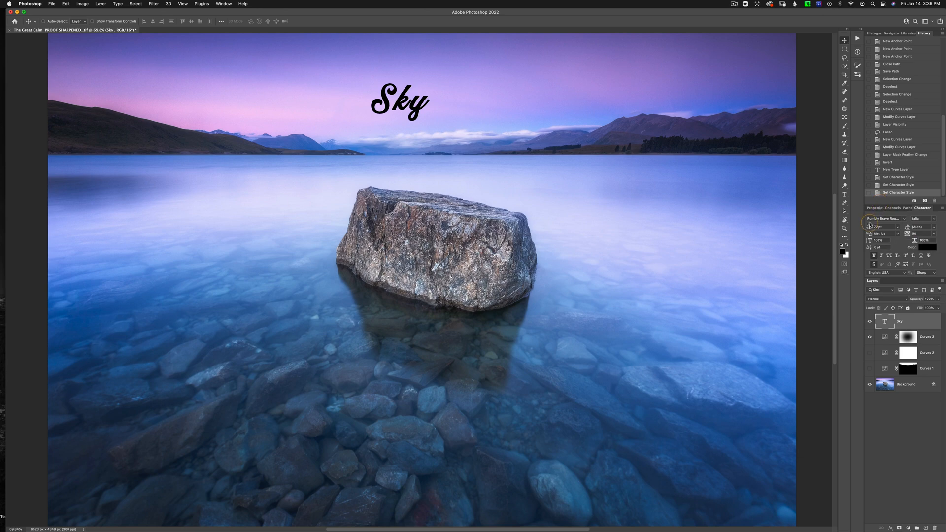
{"action": "mouse_move", "coordinate": [475, 151]}
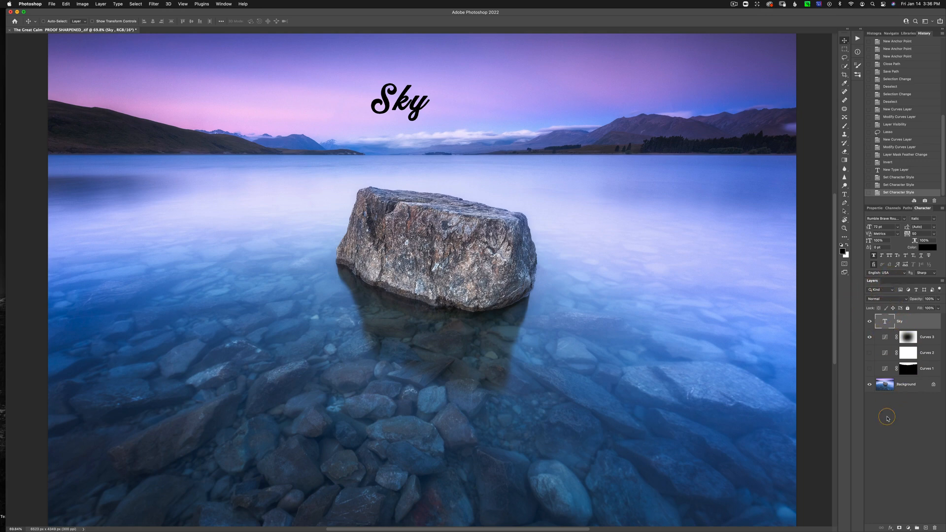
{"action": "mouse_move", "coordinate": [889, 411]}
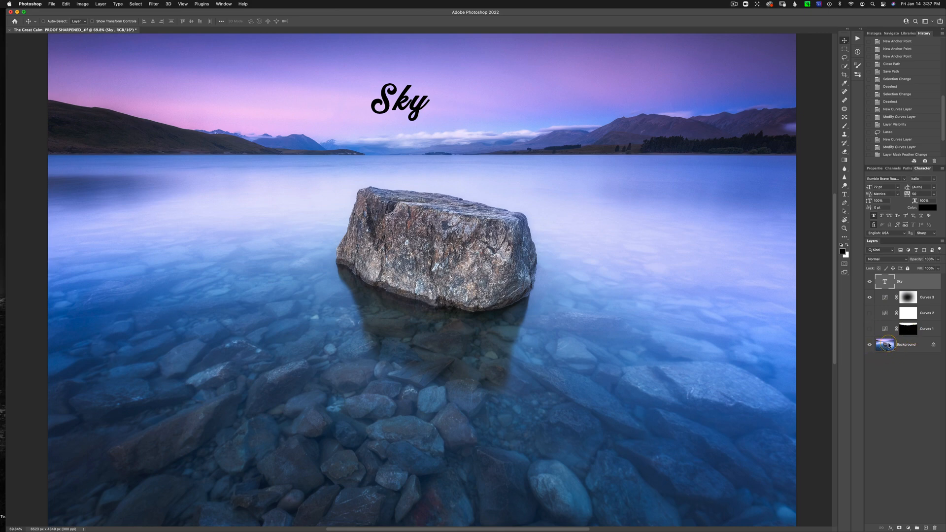
Switch the Layers panel to Small Thumbnails and bring up the Actions panel
{"action": "right_click", "coordinate": [886, 345]}
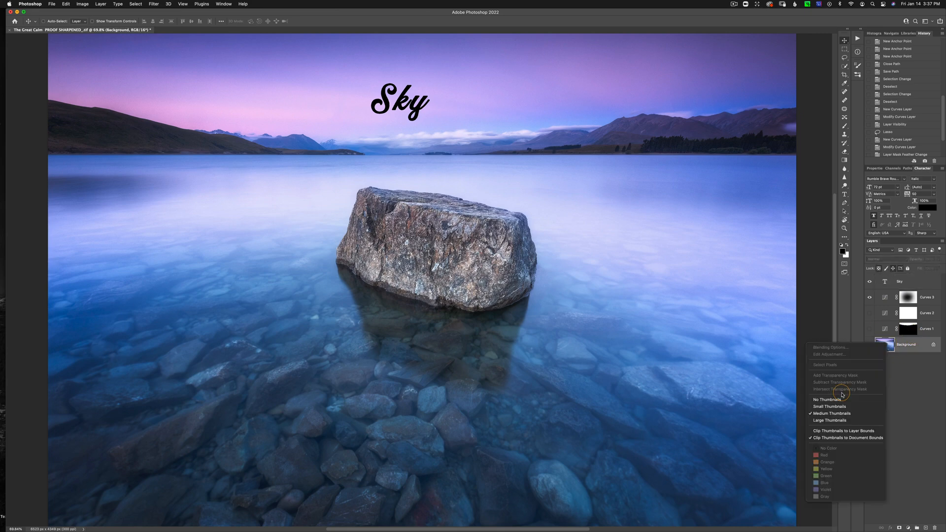
{"action": "mouse_move", "coordinate": [826, 399]}
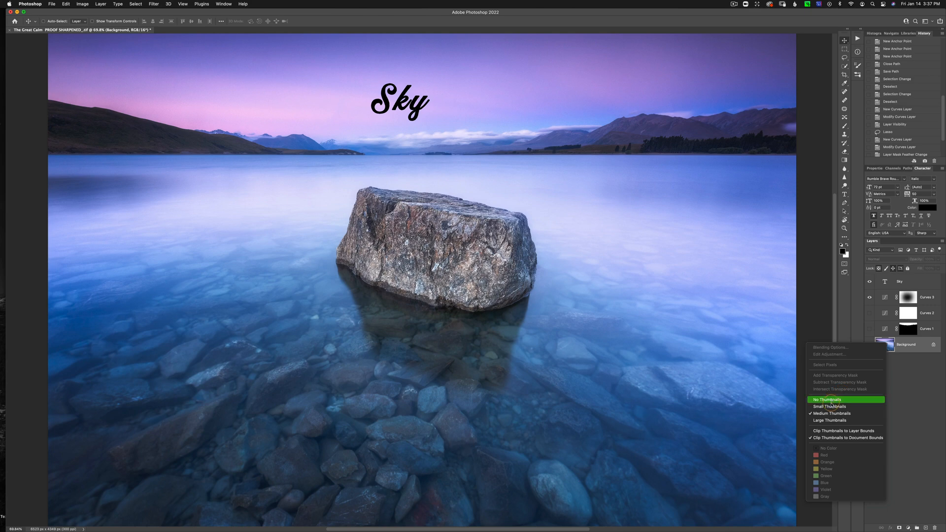
{"action": "left_click", "coordinate": [827, 399]}
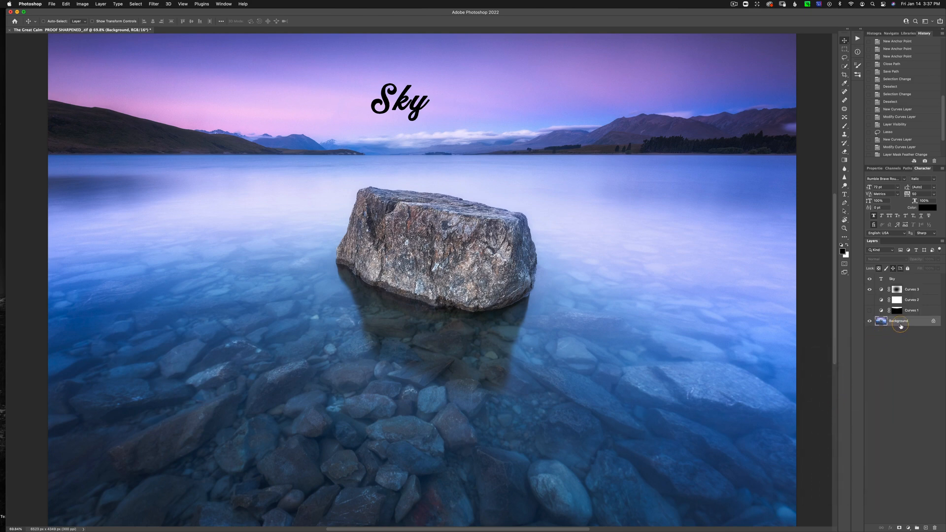
{"action": "right_click", "coordinate": [899, 321]}
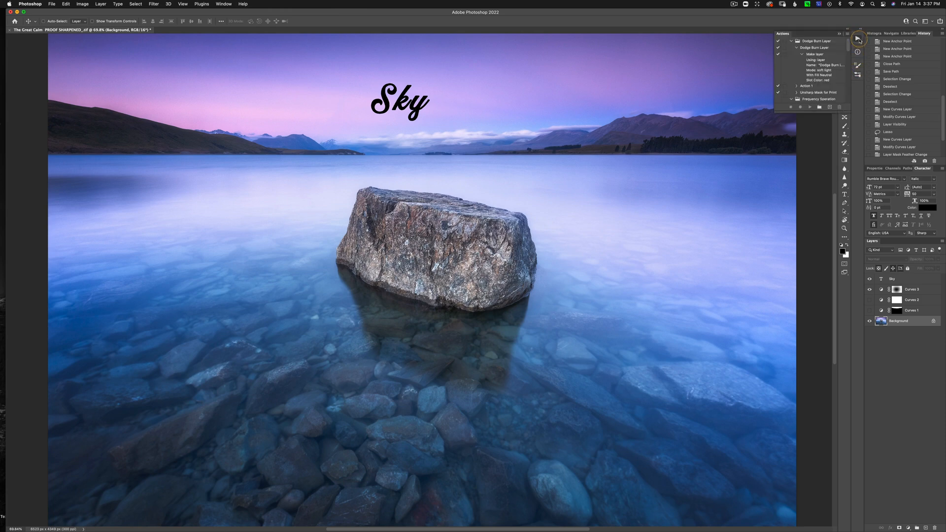
Run the Dodge Burn Layer action and brush a burn stroke over the right-hand mountains
{"action": "left_click", "coordinate": [796, 41]}
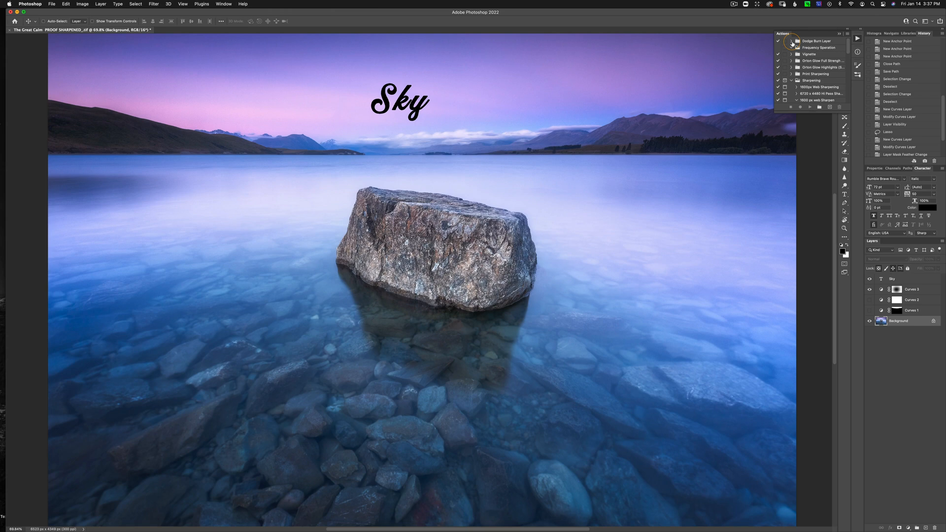
{"action": "scroll", "scroll_direction": "down", "scroll_amount": 3}
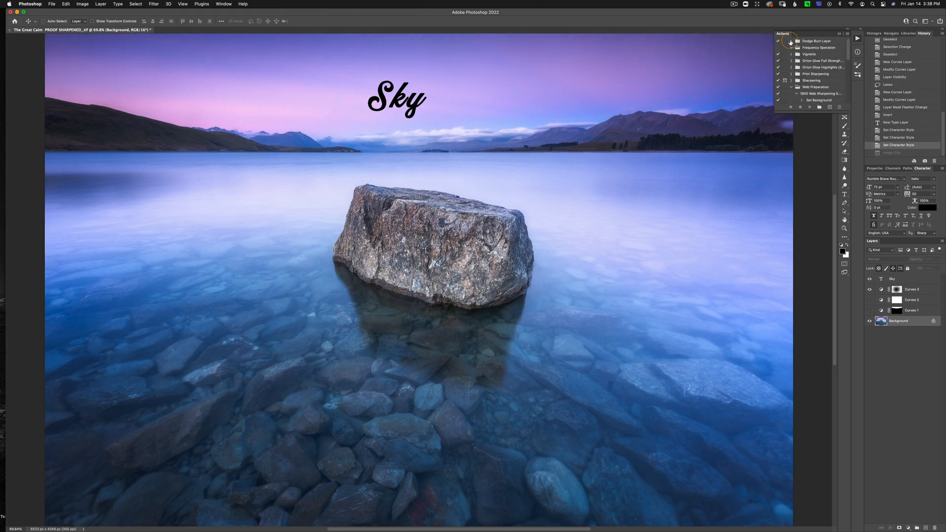
{"action": "left_click", "coordinate": [797, 42]}
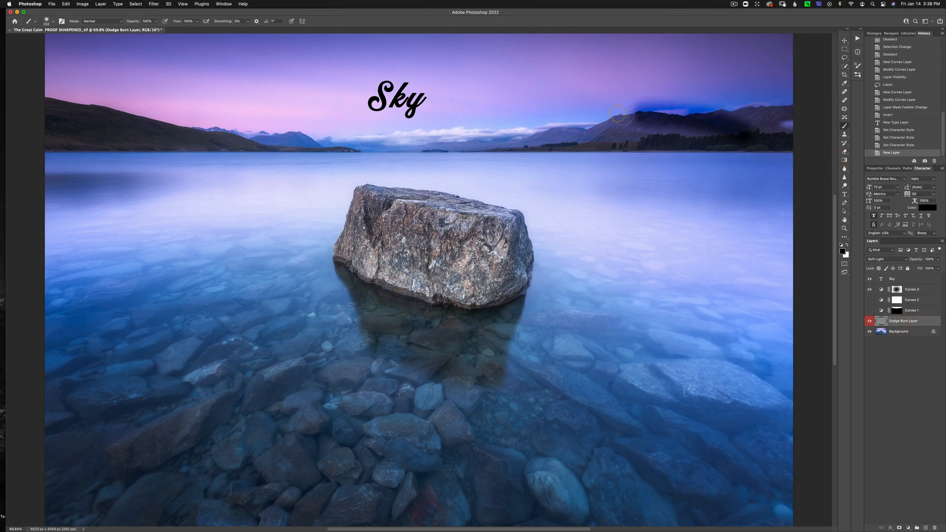
{"action": "left_click_drag", "start_coordinate": [619, 112], "coordinate": [671, 131]}
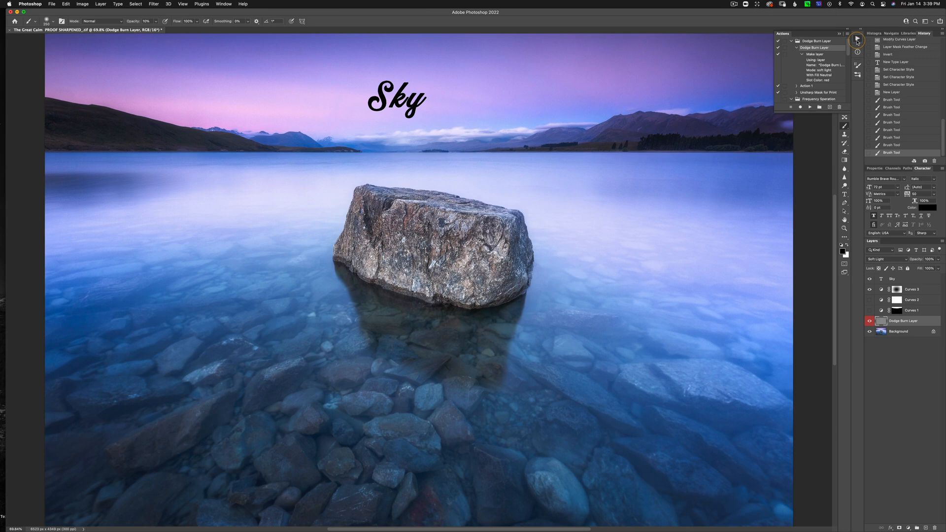
Show the Info panel to read pixel colour values over the sky
{"action": "left_click", "coordinate": [856, 39]}
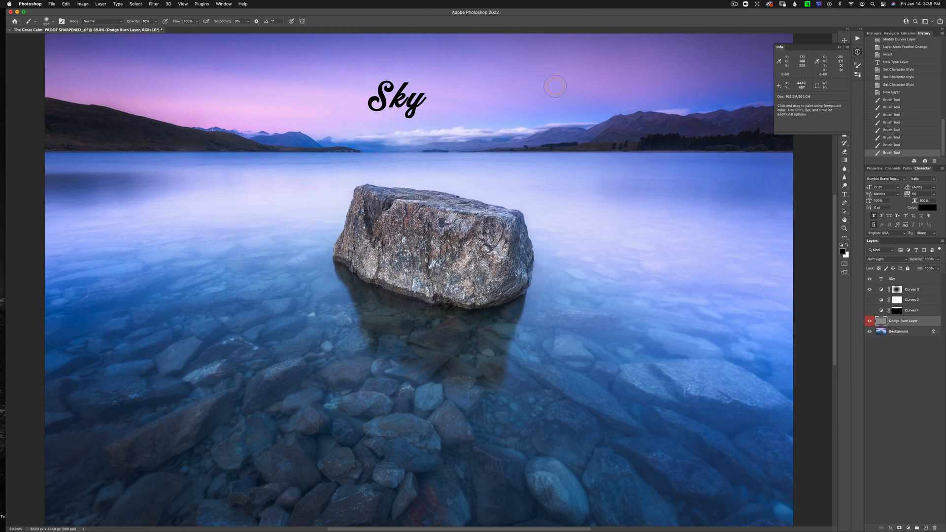
{"action": "mouse_move", "coordinate": [778, 65]}
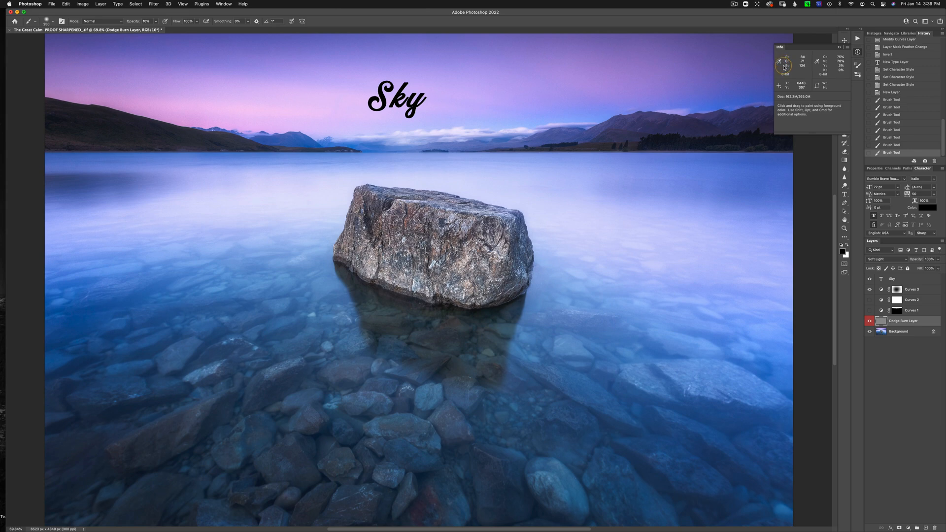
{"action": "mouse_move", "coordinate": [698, 66]}
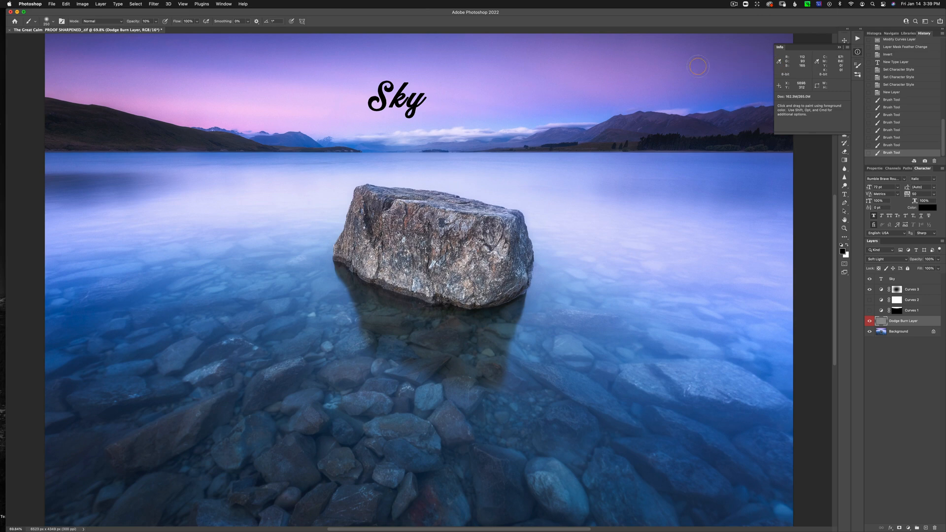
{"action": "mouse_move", "coordinate": [716, 137]}
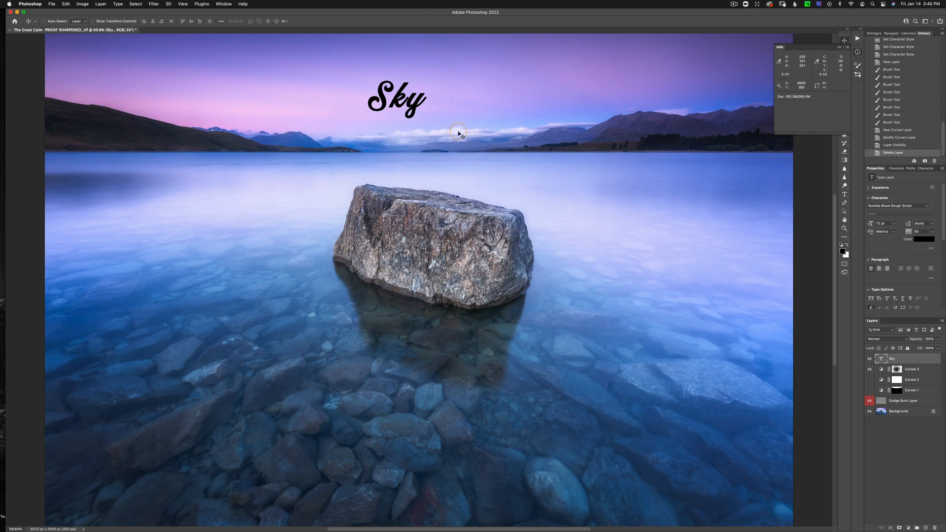
{"action": "mouse_move", "coordinate": [458, 131]}
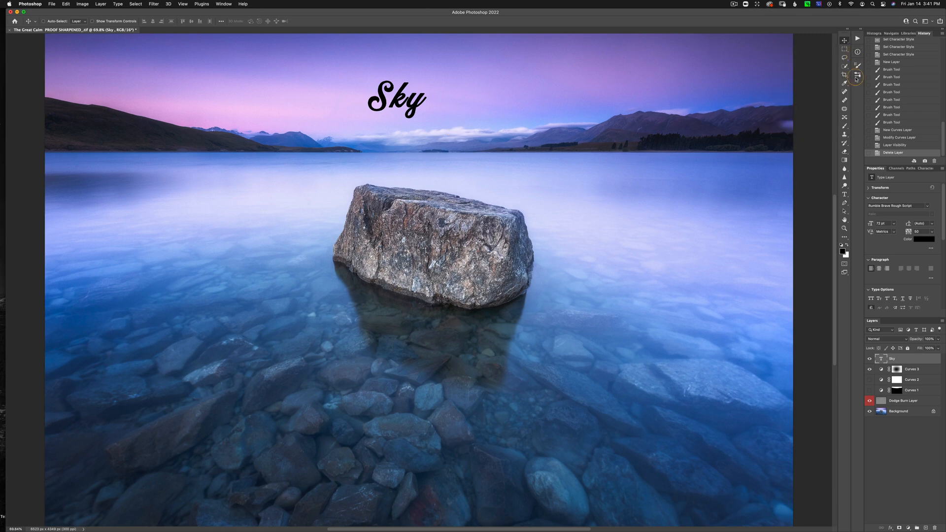
Review Brush Settings and Brushes panels, then hide the Sky text layer
{"action": "left_click", "coordinate": [856, 77]}
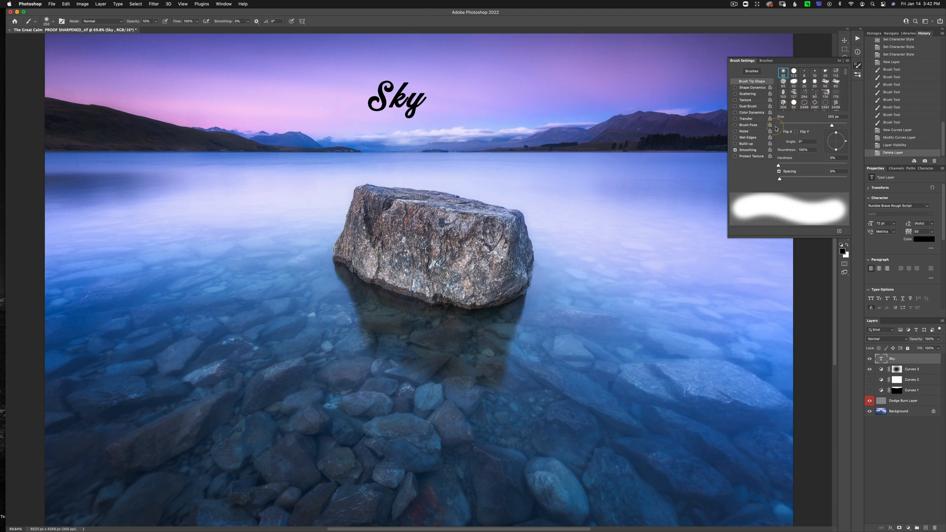
{"action": "mouse_move", "coordinate": [785, 130]}
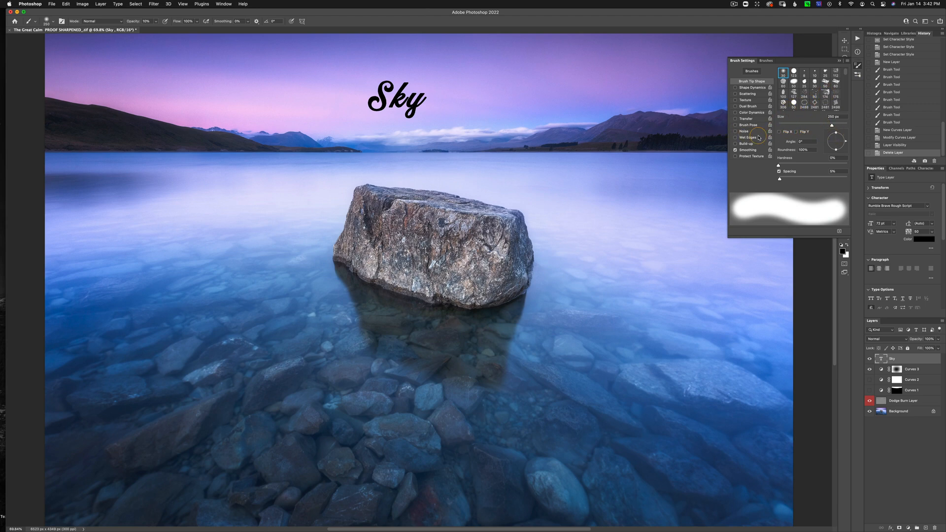
{"action": "mouse_move", "coordinate": [757, 134]}
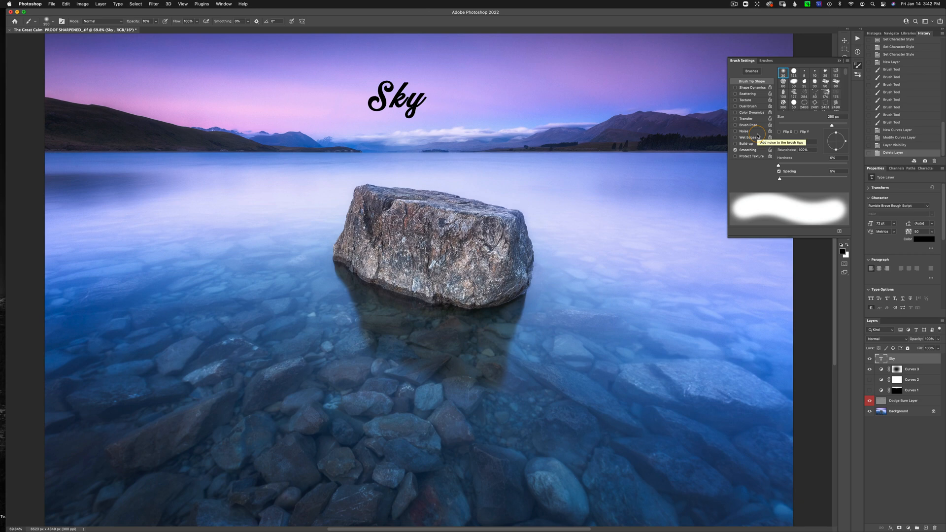
{"action": "left_click", "coordinate": [815, 60]}
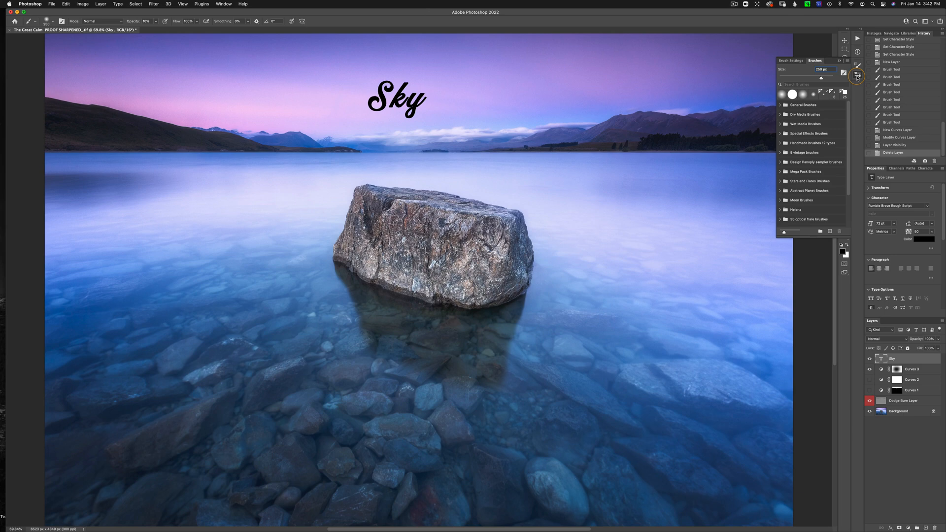
{"action": "left_click", "coordinate": [869, 359]}
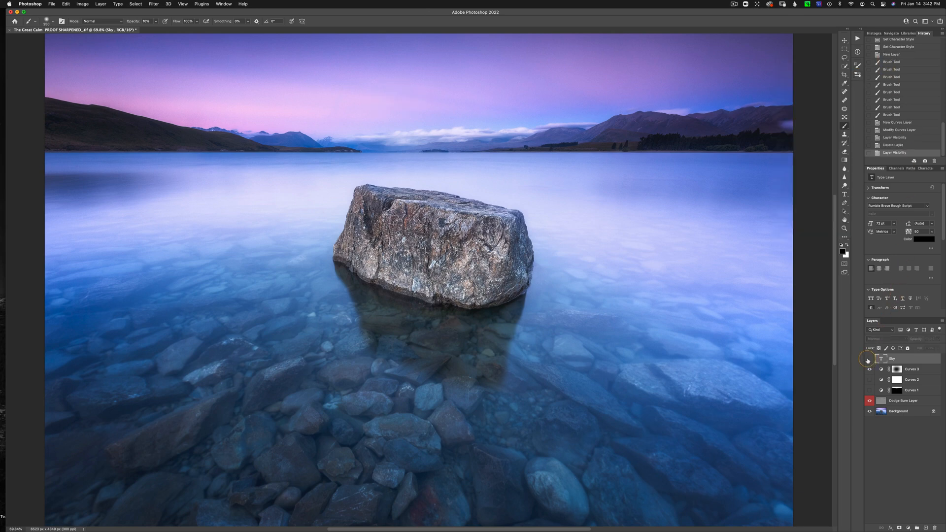